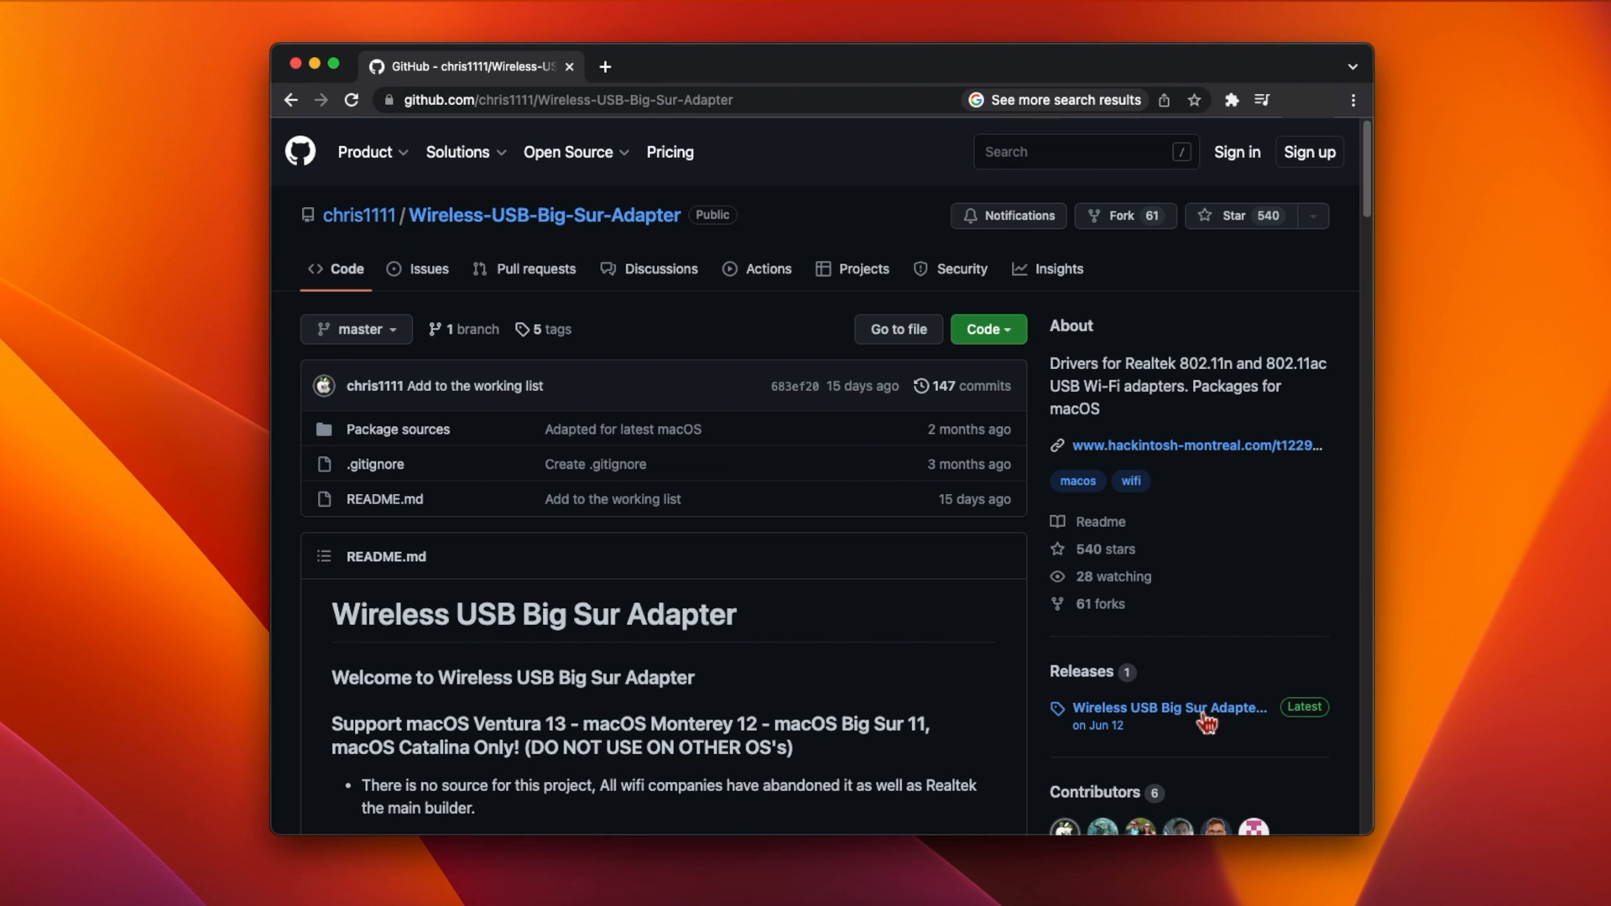
Step: Download Wireless USB Big Sur Adapter-V15.zip from the V15 GitHub release page
click(1168, 707)
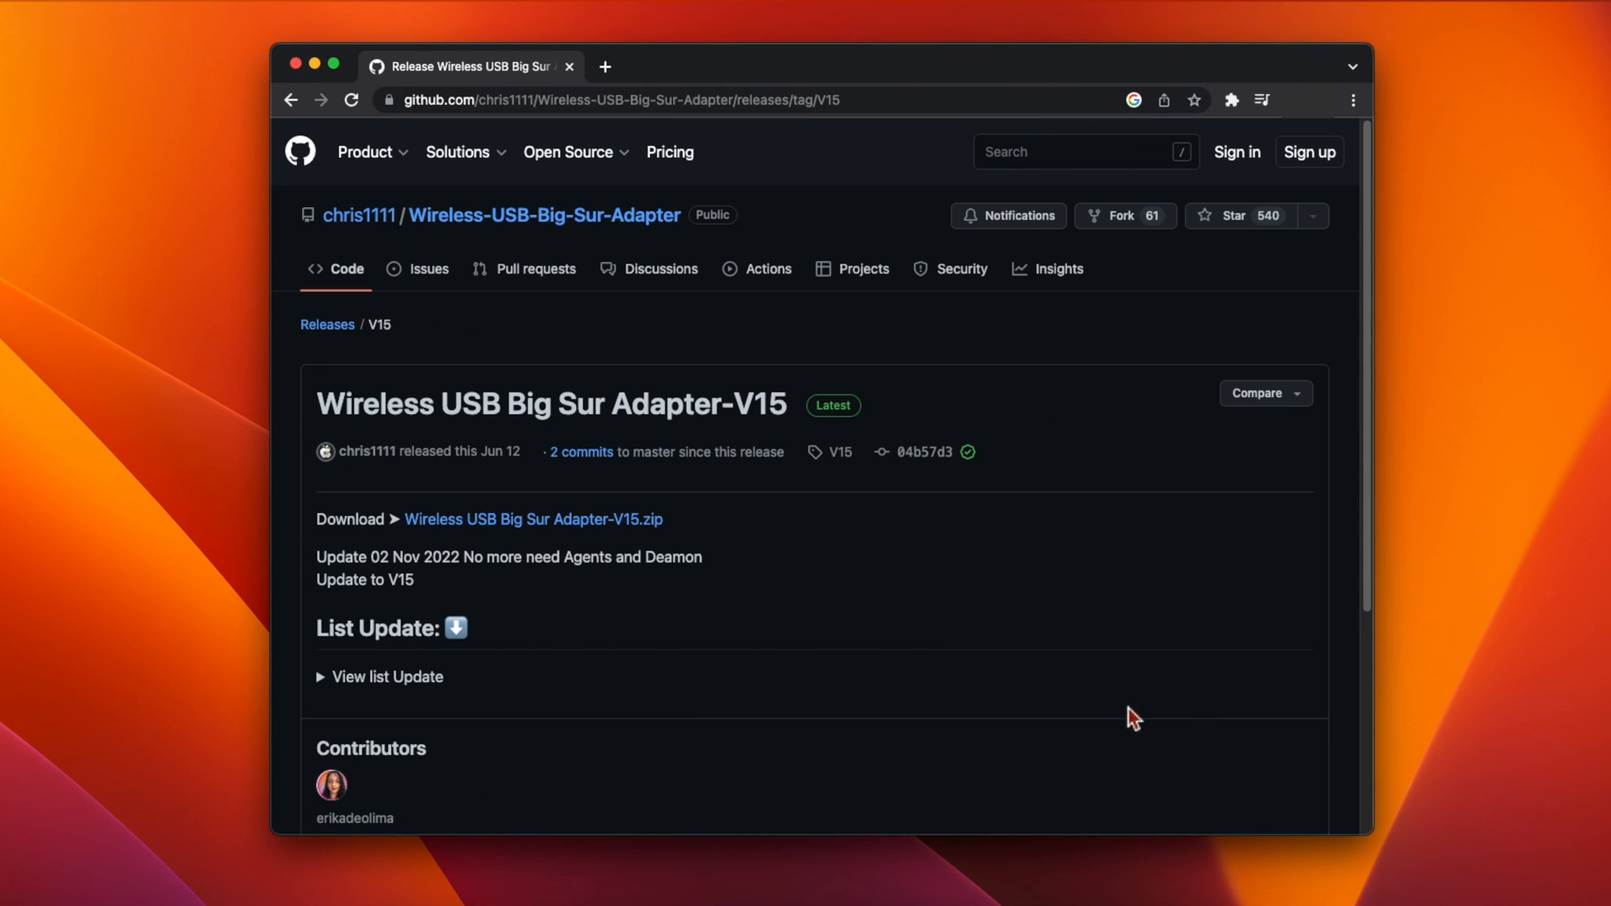
mouse_move(573, 536)
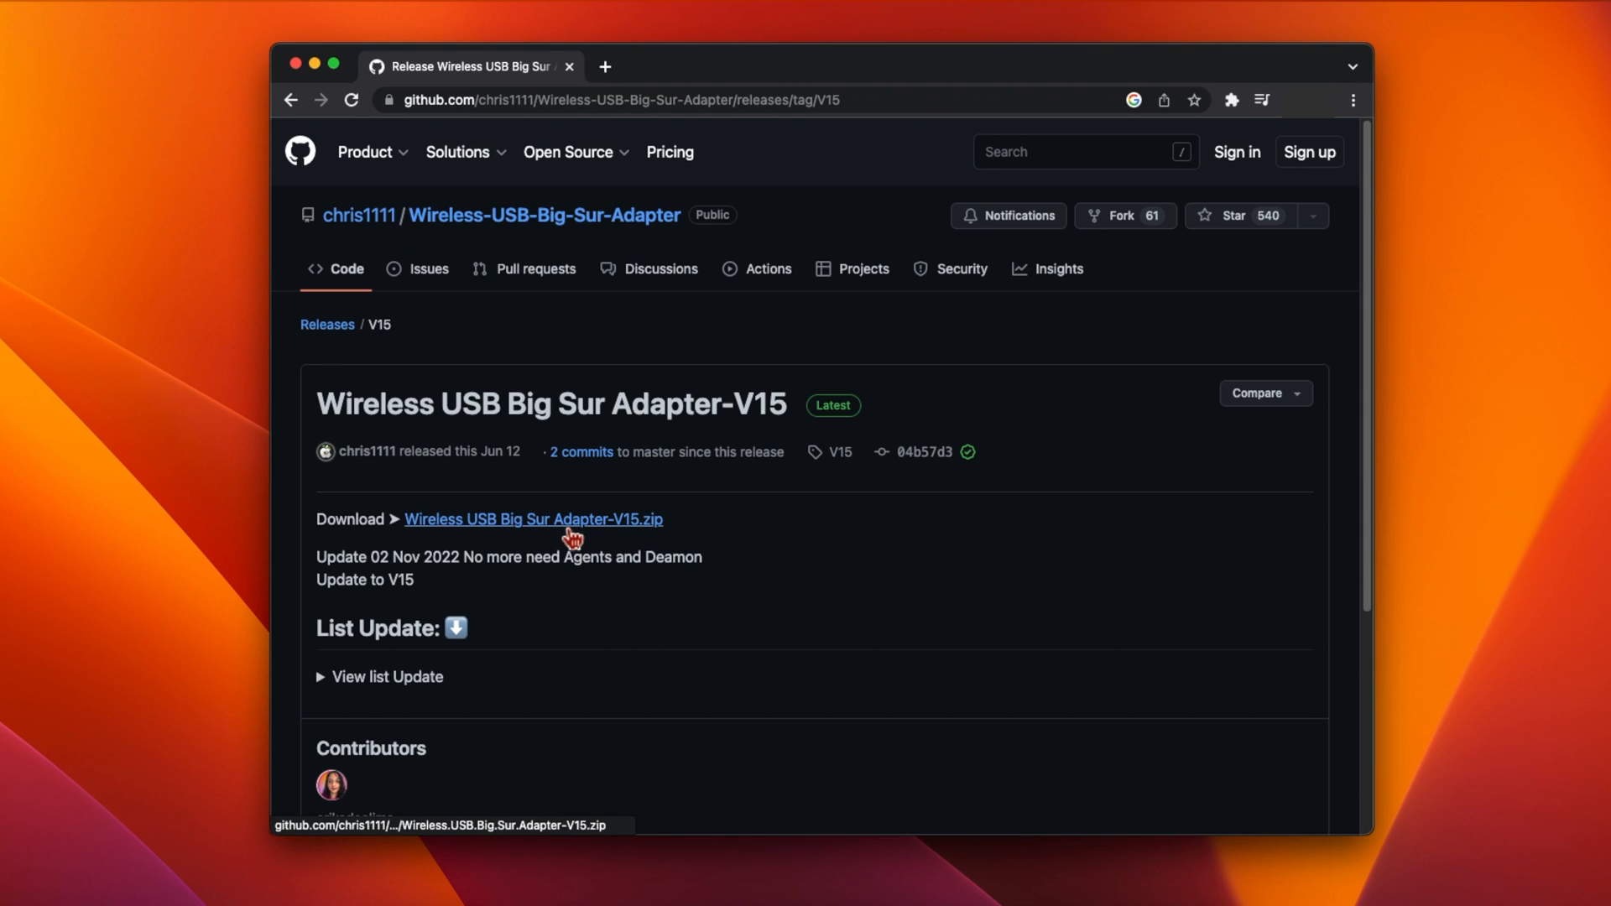
click(532, 518)
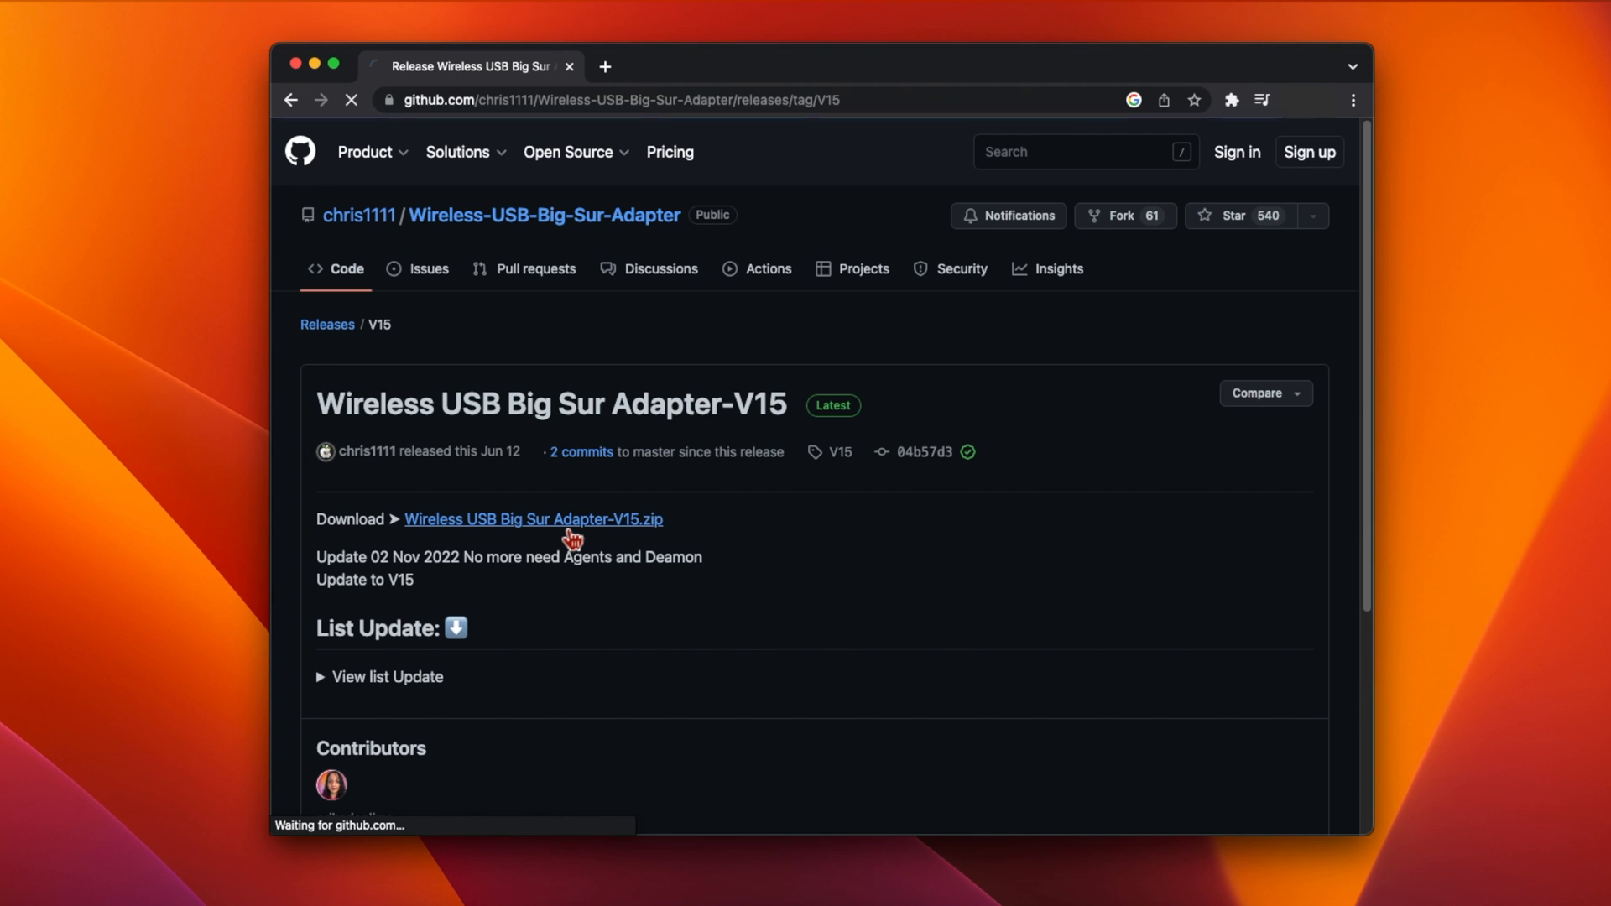
click(534, 519)
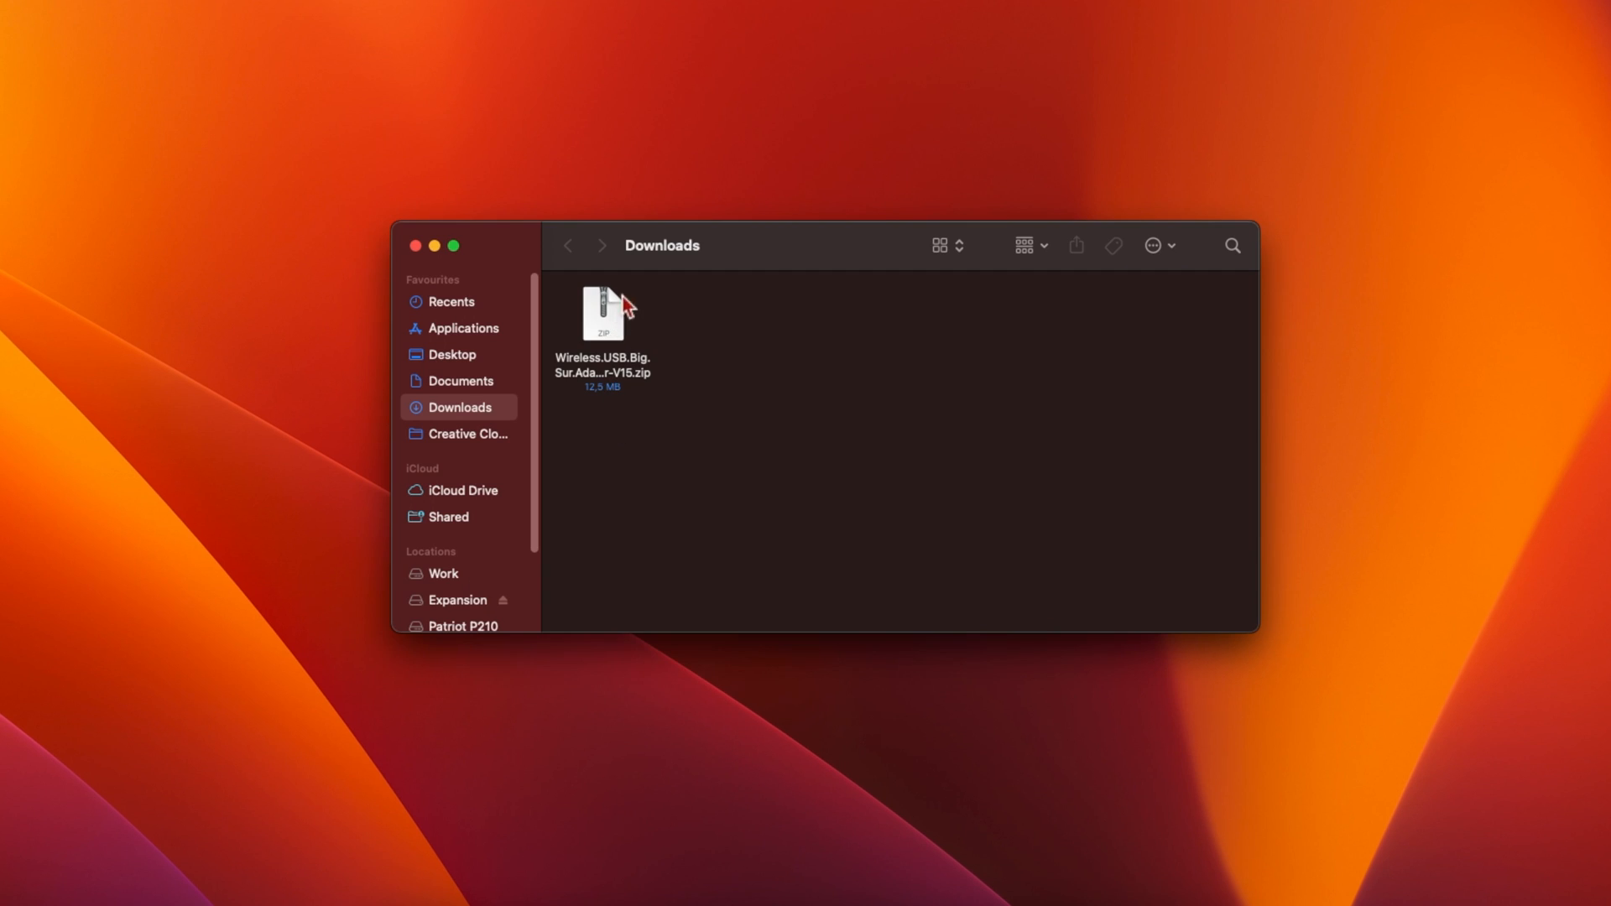
Step: Unpack the V15 zip in Downloads and enter the extracted adapter folder
click(603, 313)
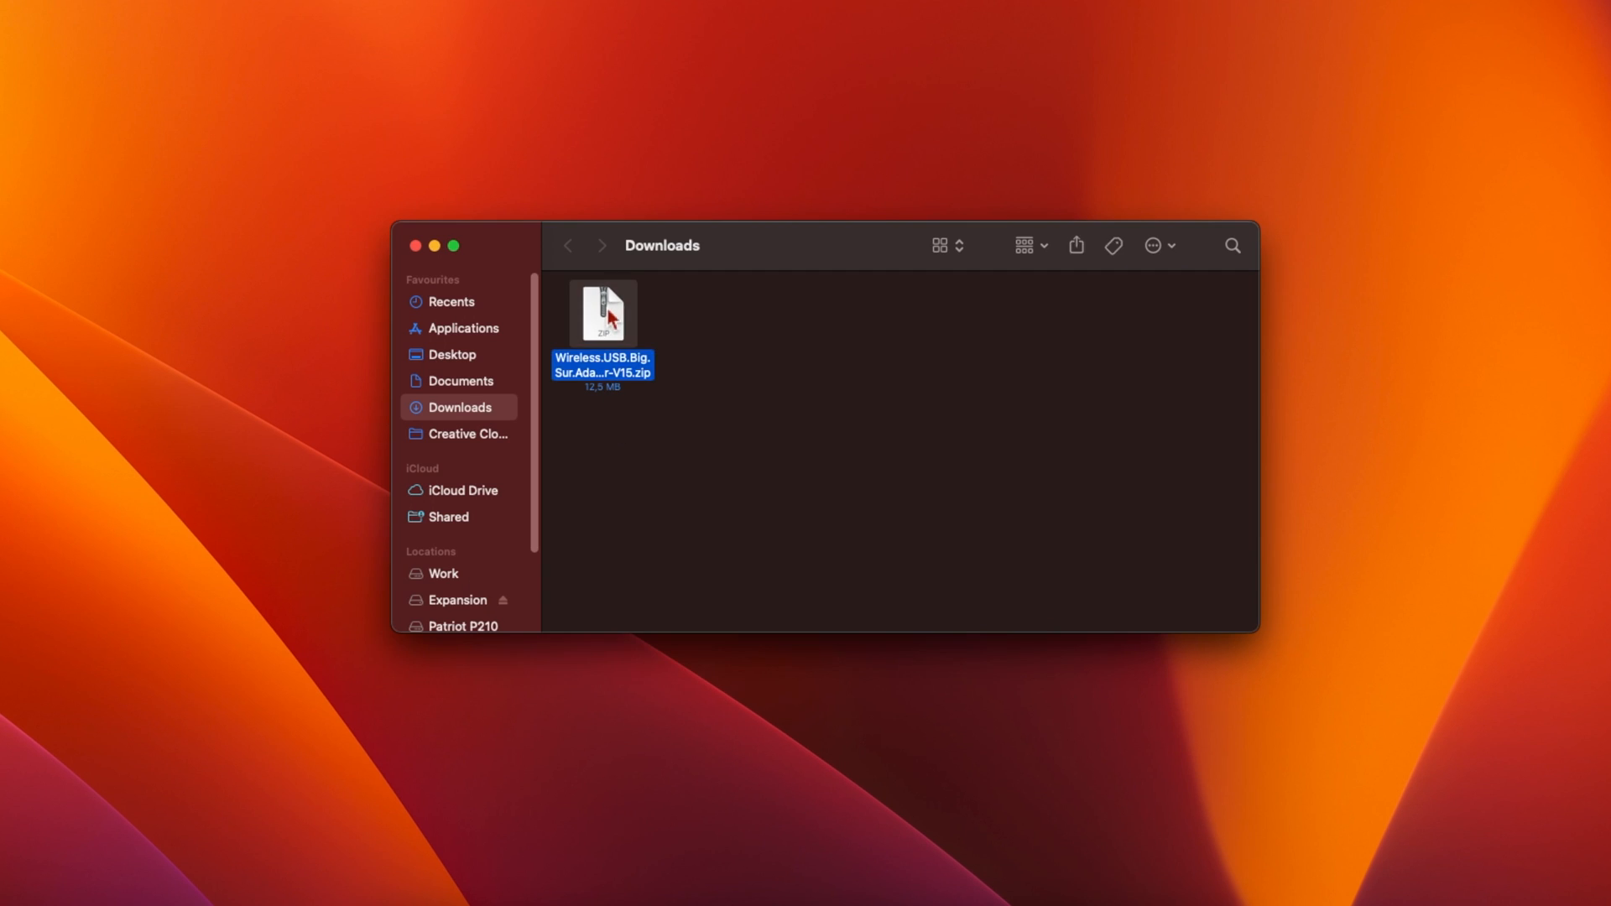
double_click(603, 313)
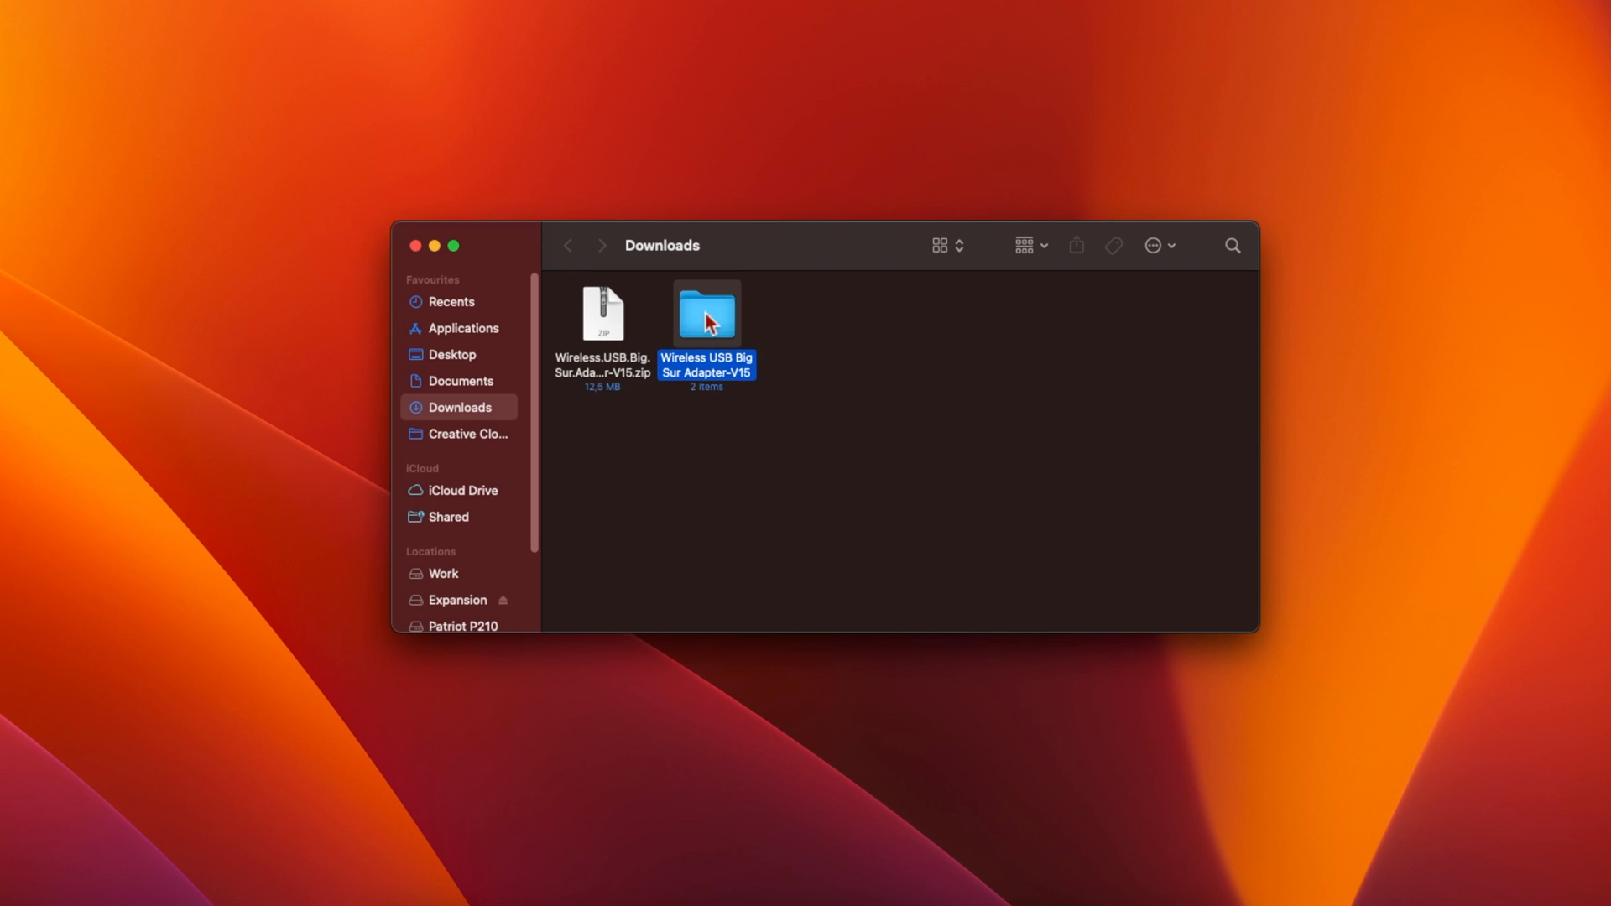
double_click(705, 313)
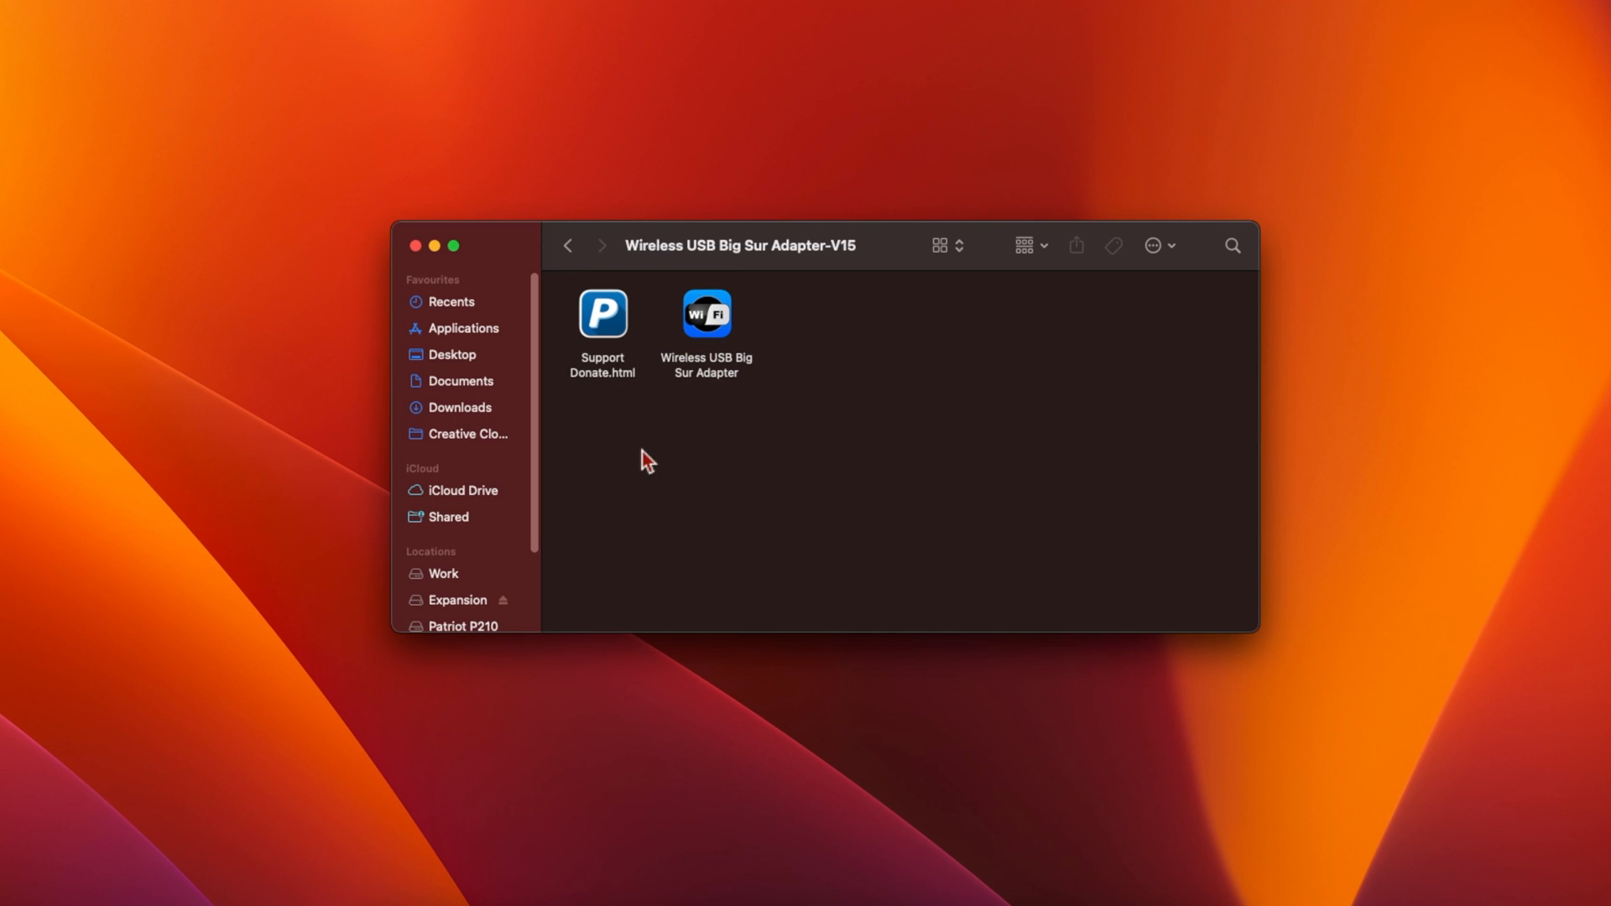
Step: Open the unsigned adapter app past the security warning and launch its driver installer
right_click(705, 312)
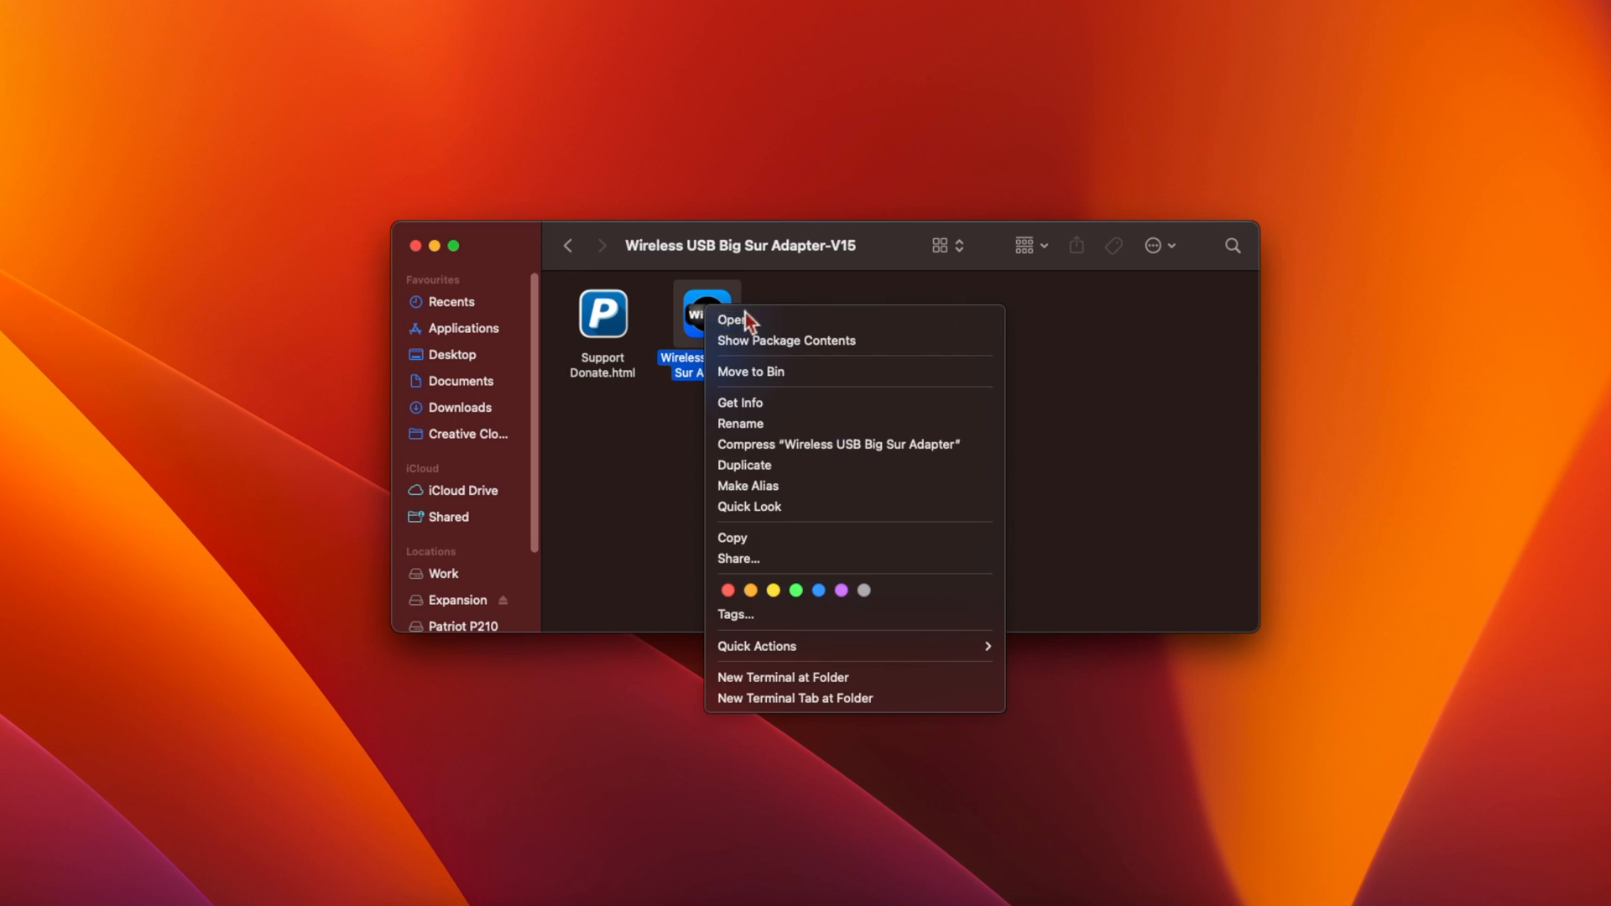
click(731, 319)
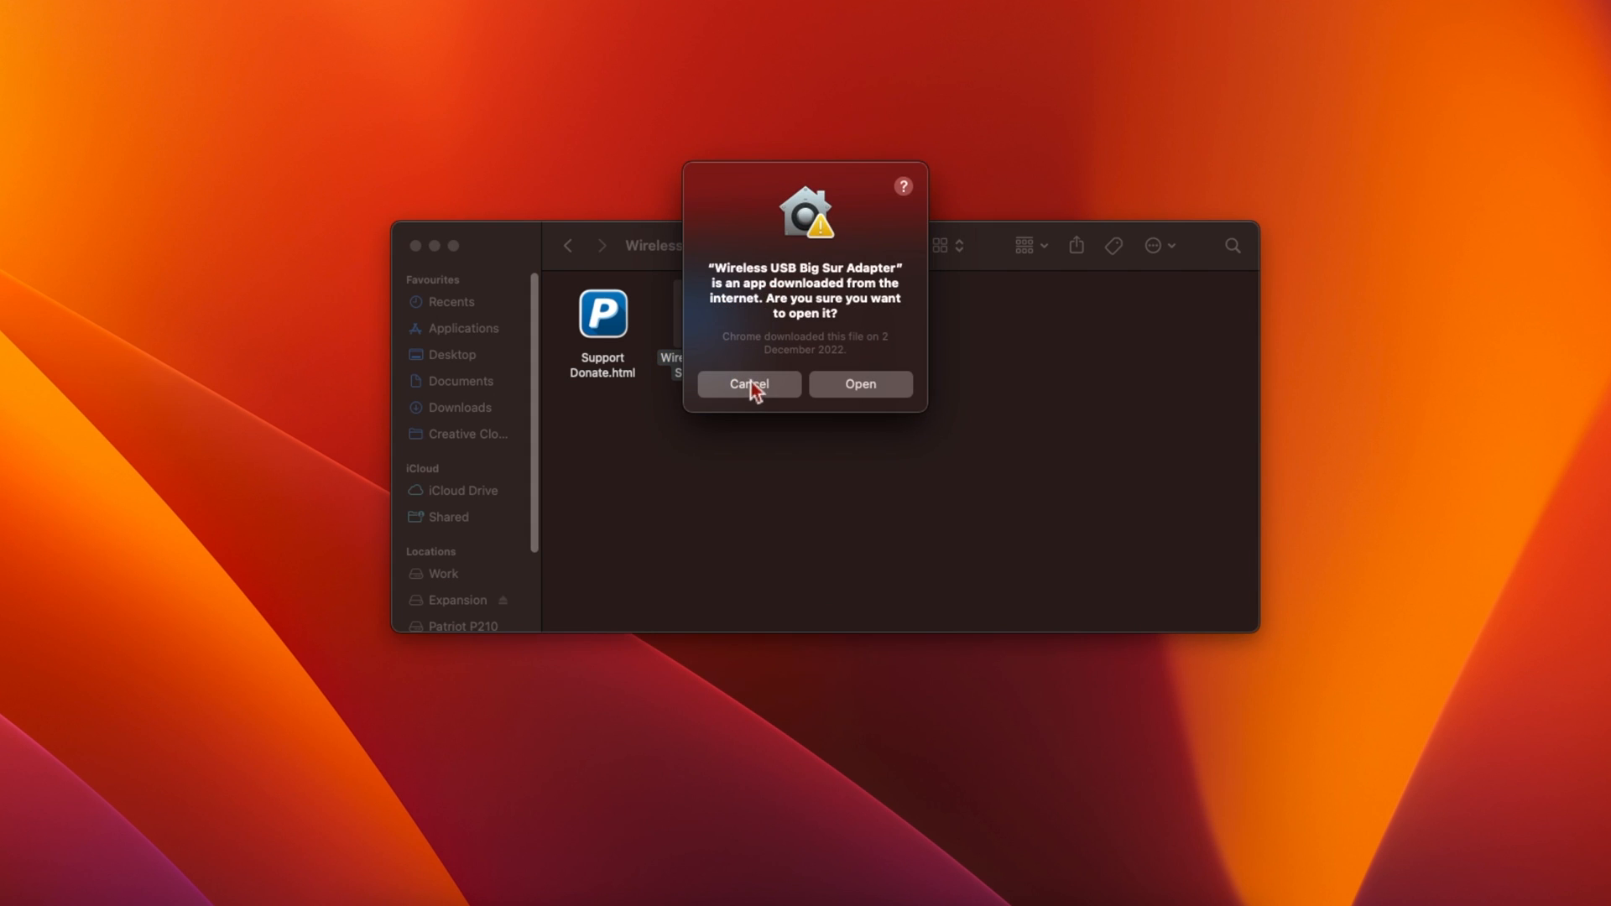
mouse_move(841, 399)
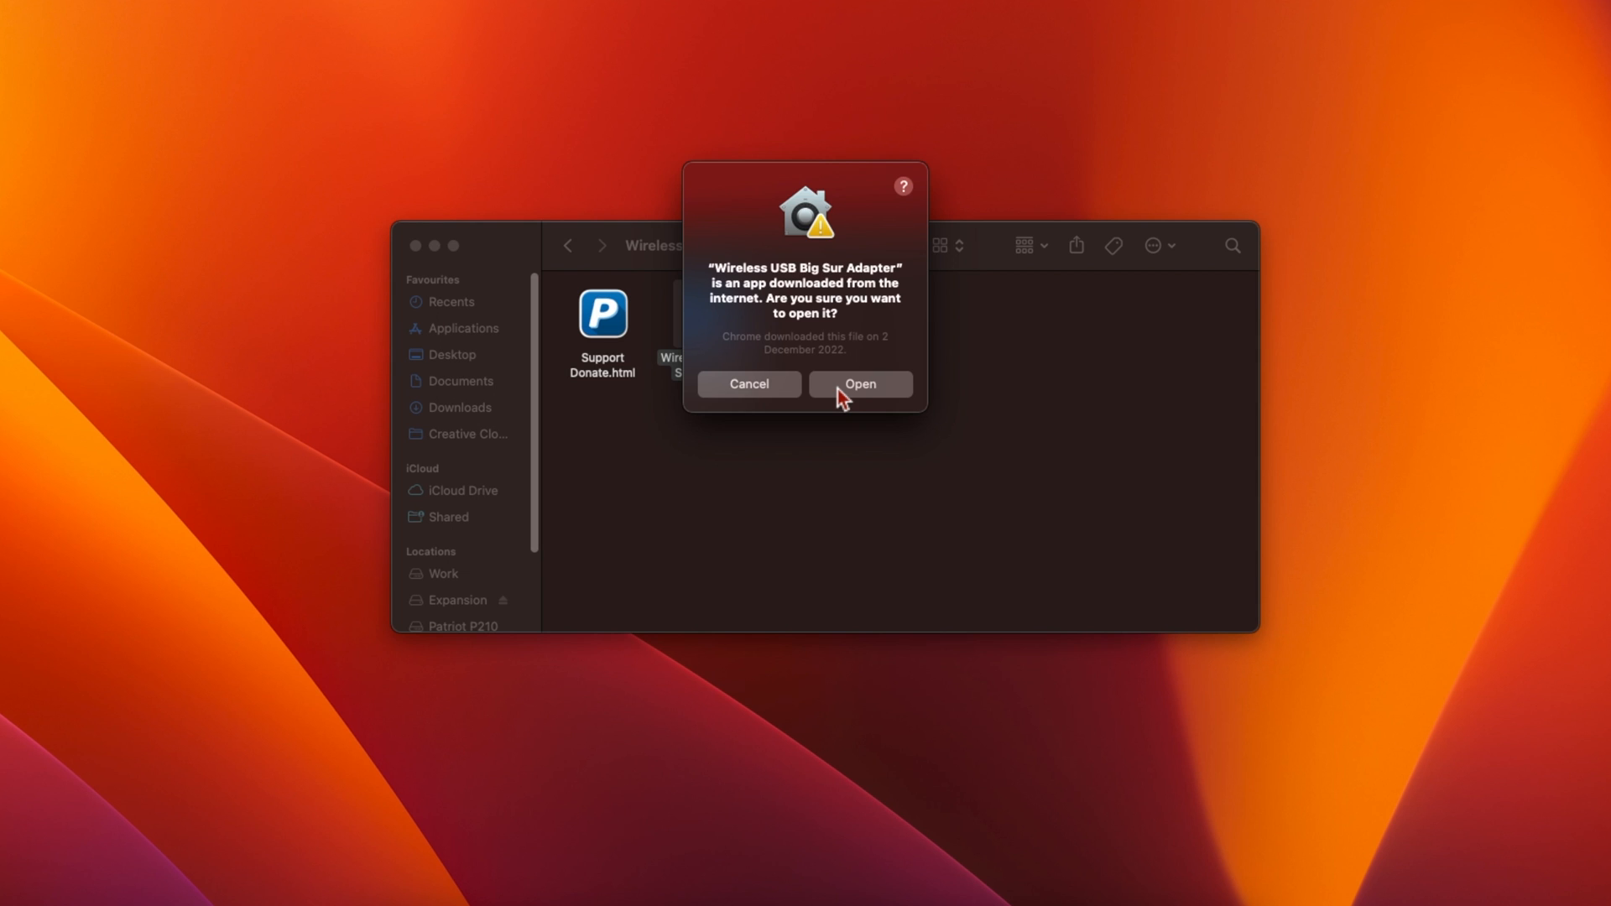
click(859, 383)
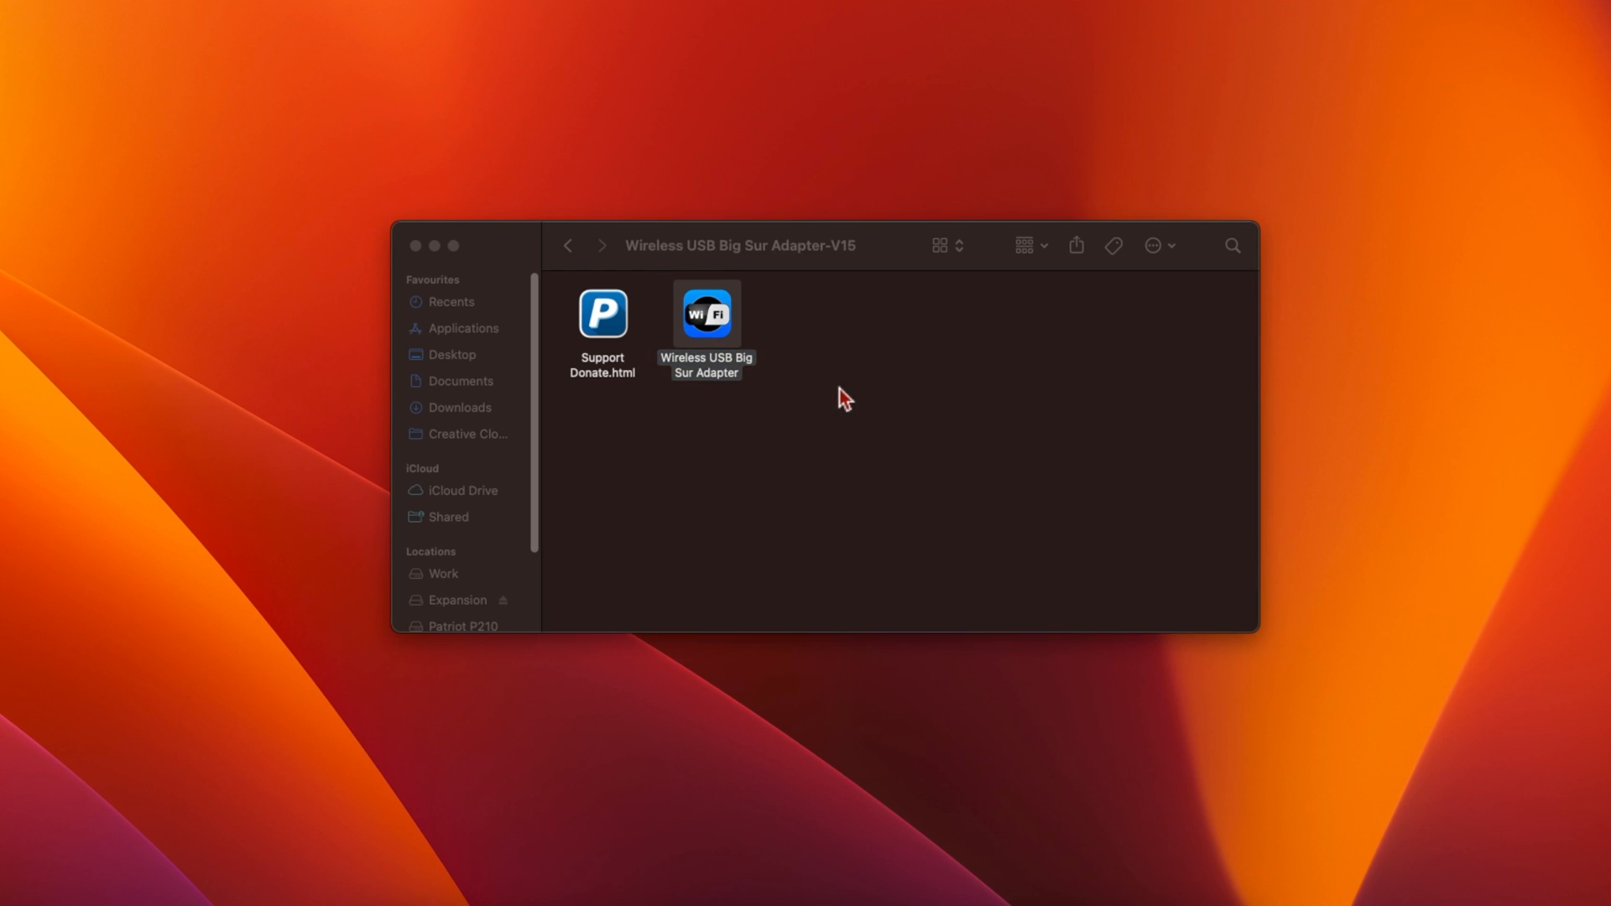
double_click(706, 311)
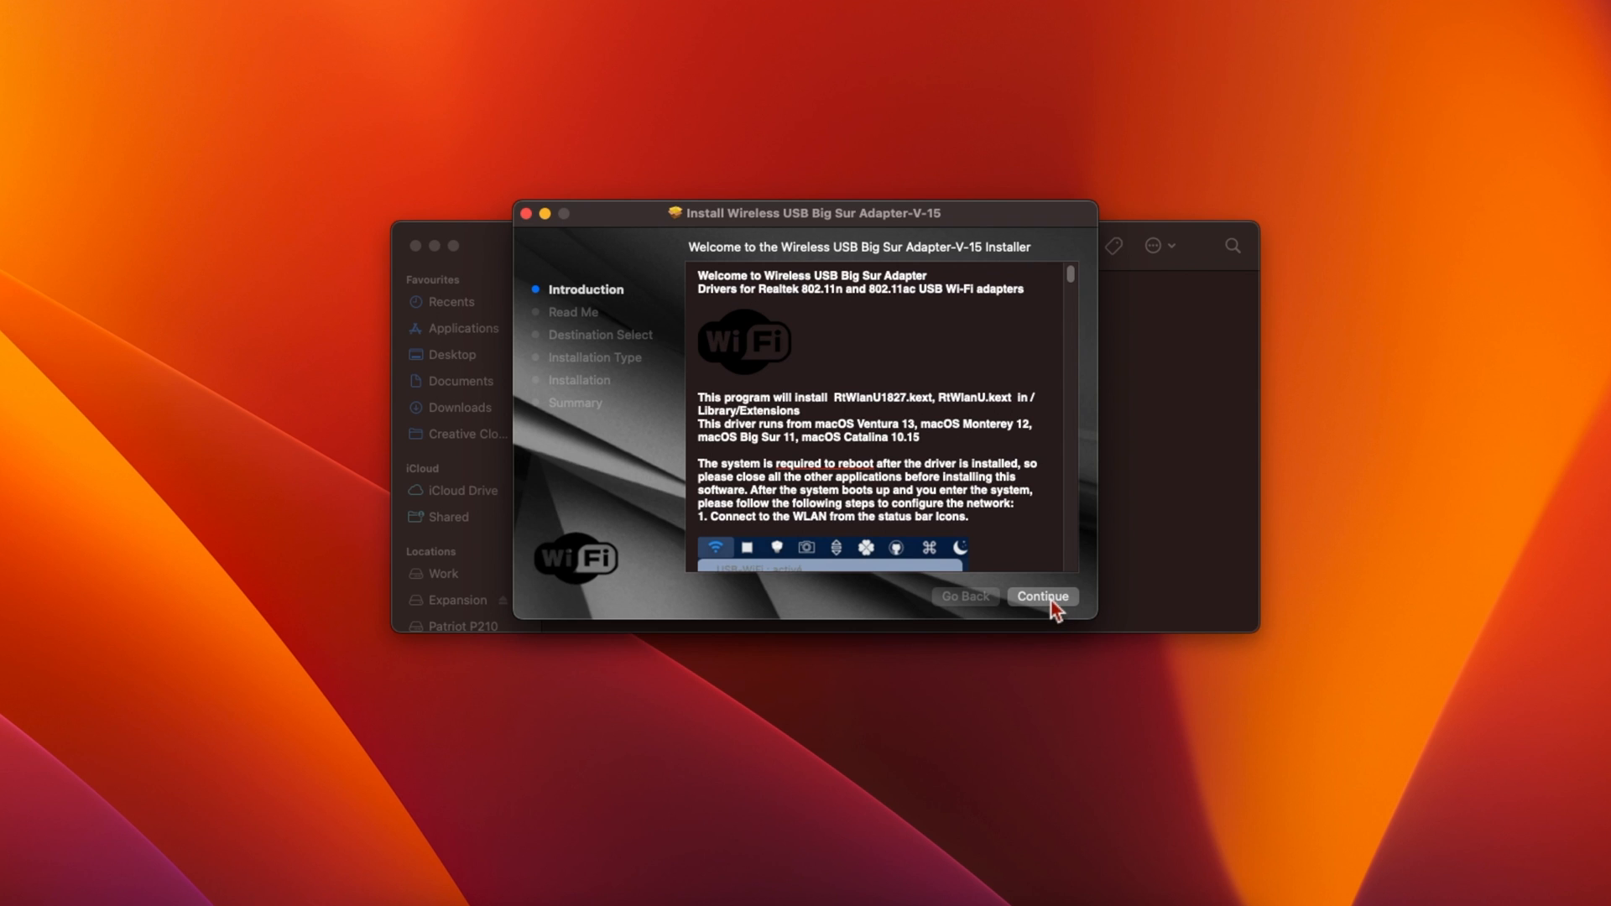
Step: Install the adapter driver on Macintosh HD with your password, then head to System Settings for approval
click(1040, 596)
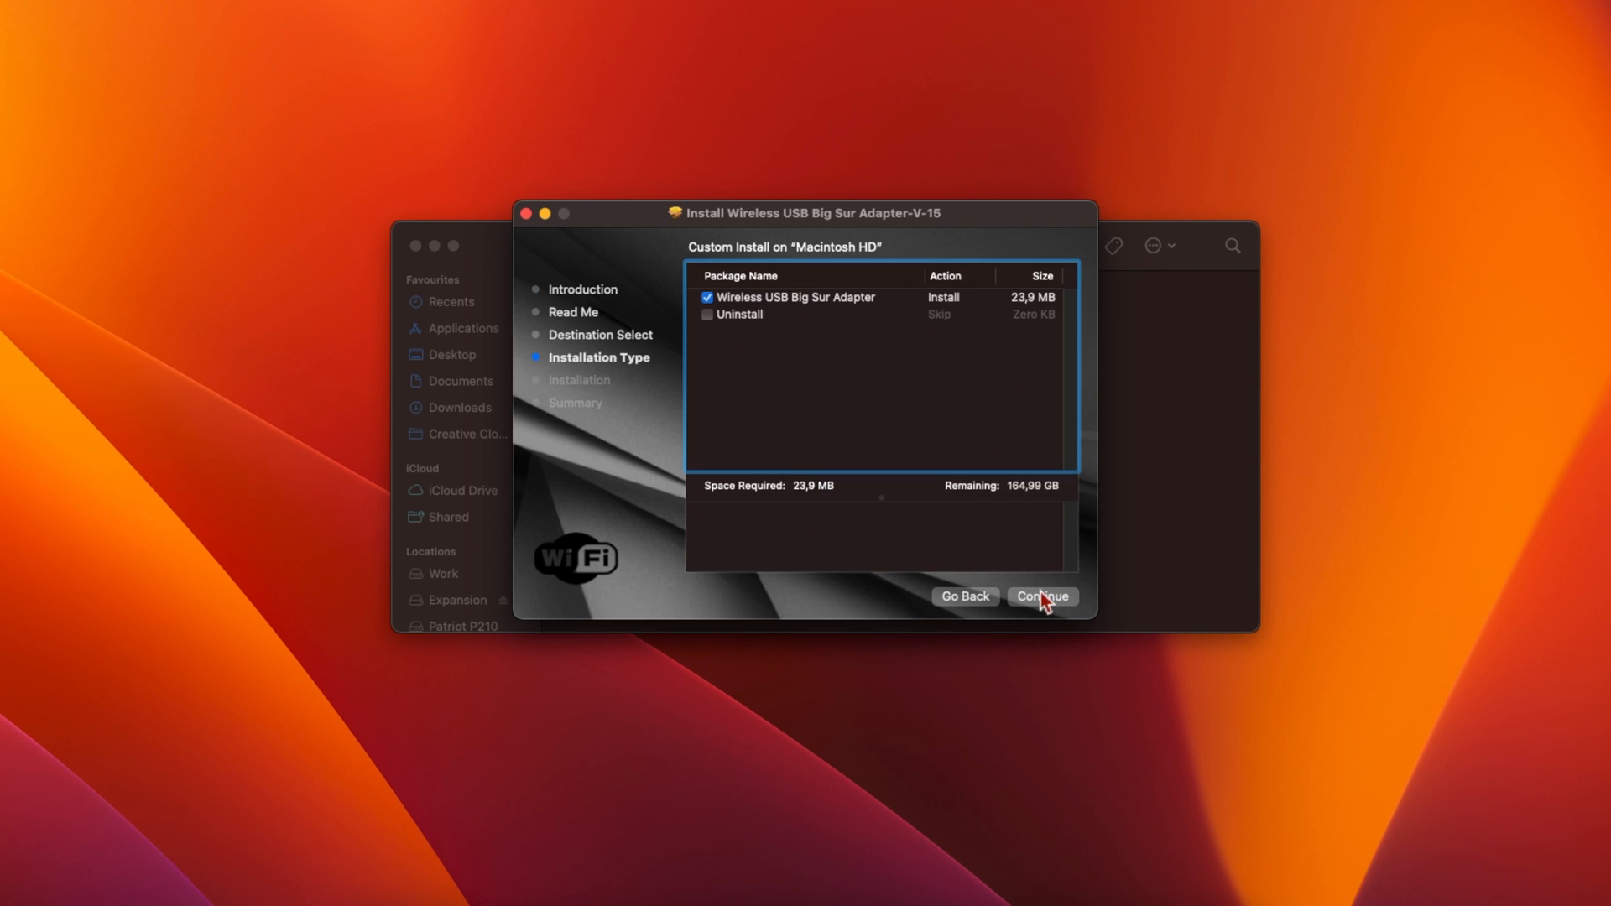
click(1040, 596)
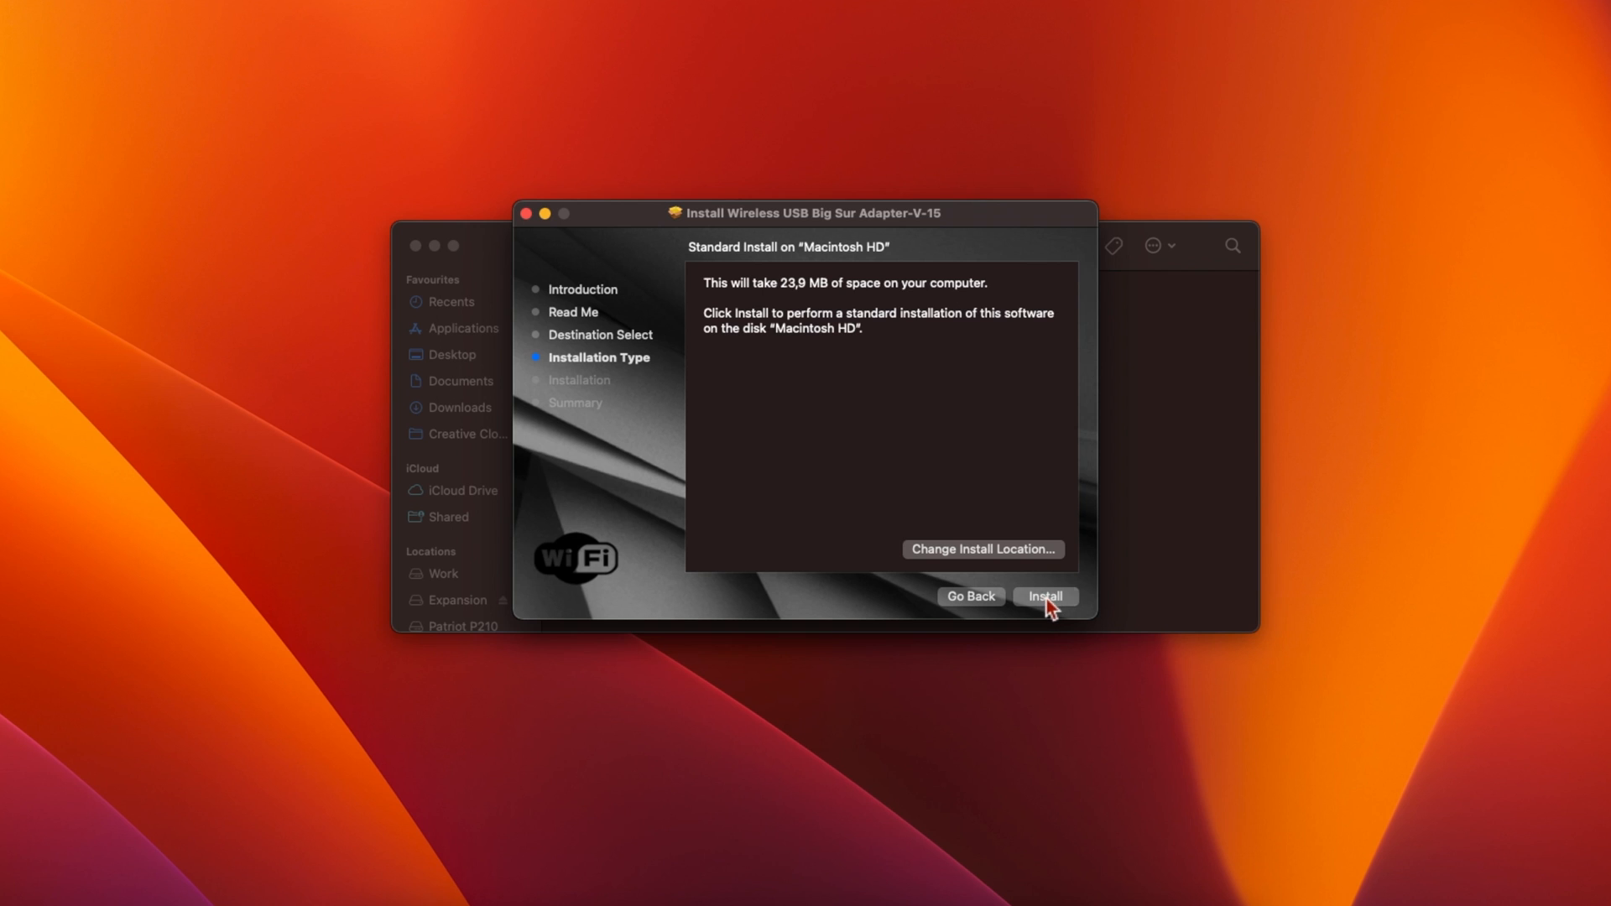
click(1043, 596)
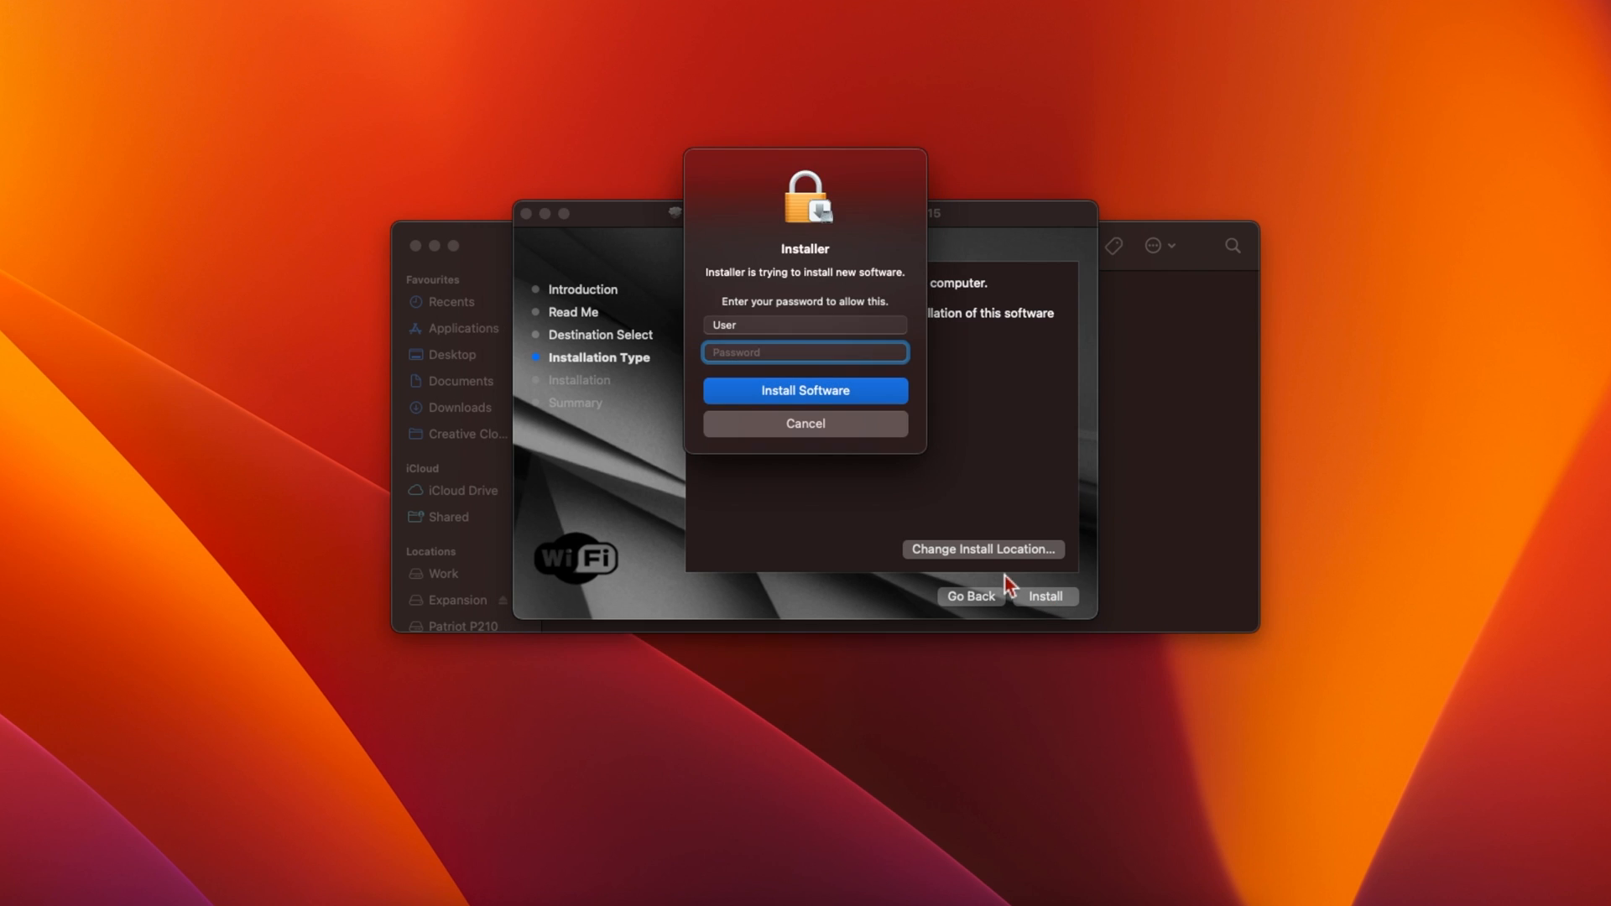
text(••••)
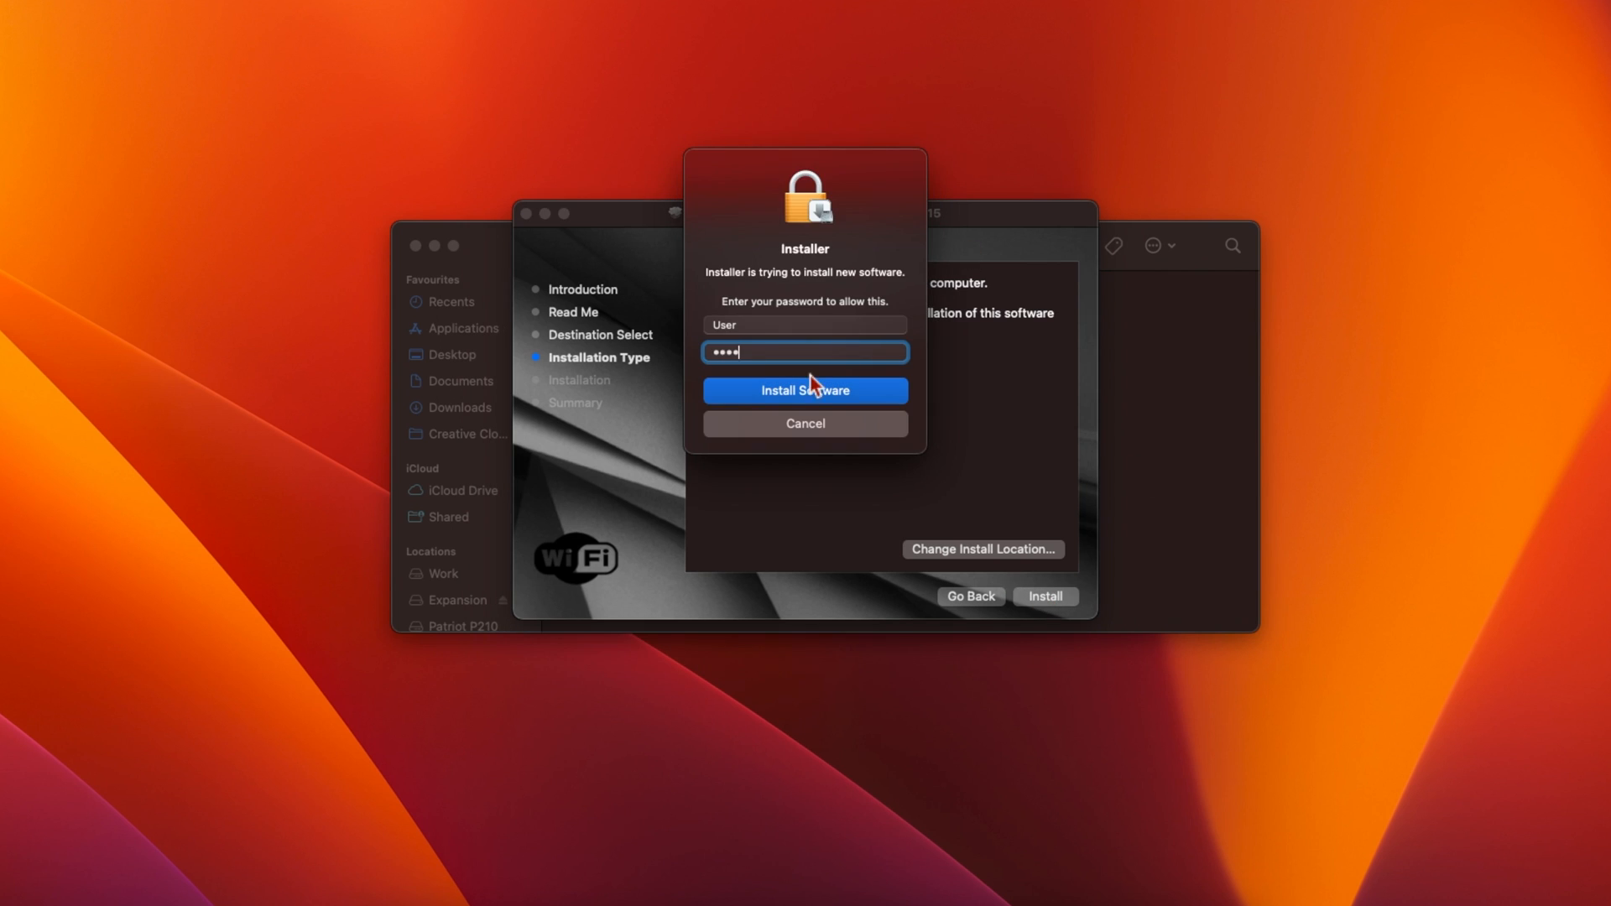
click(805, 390)
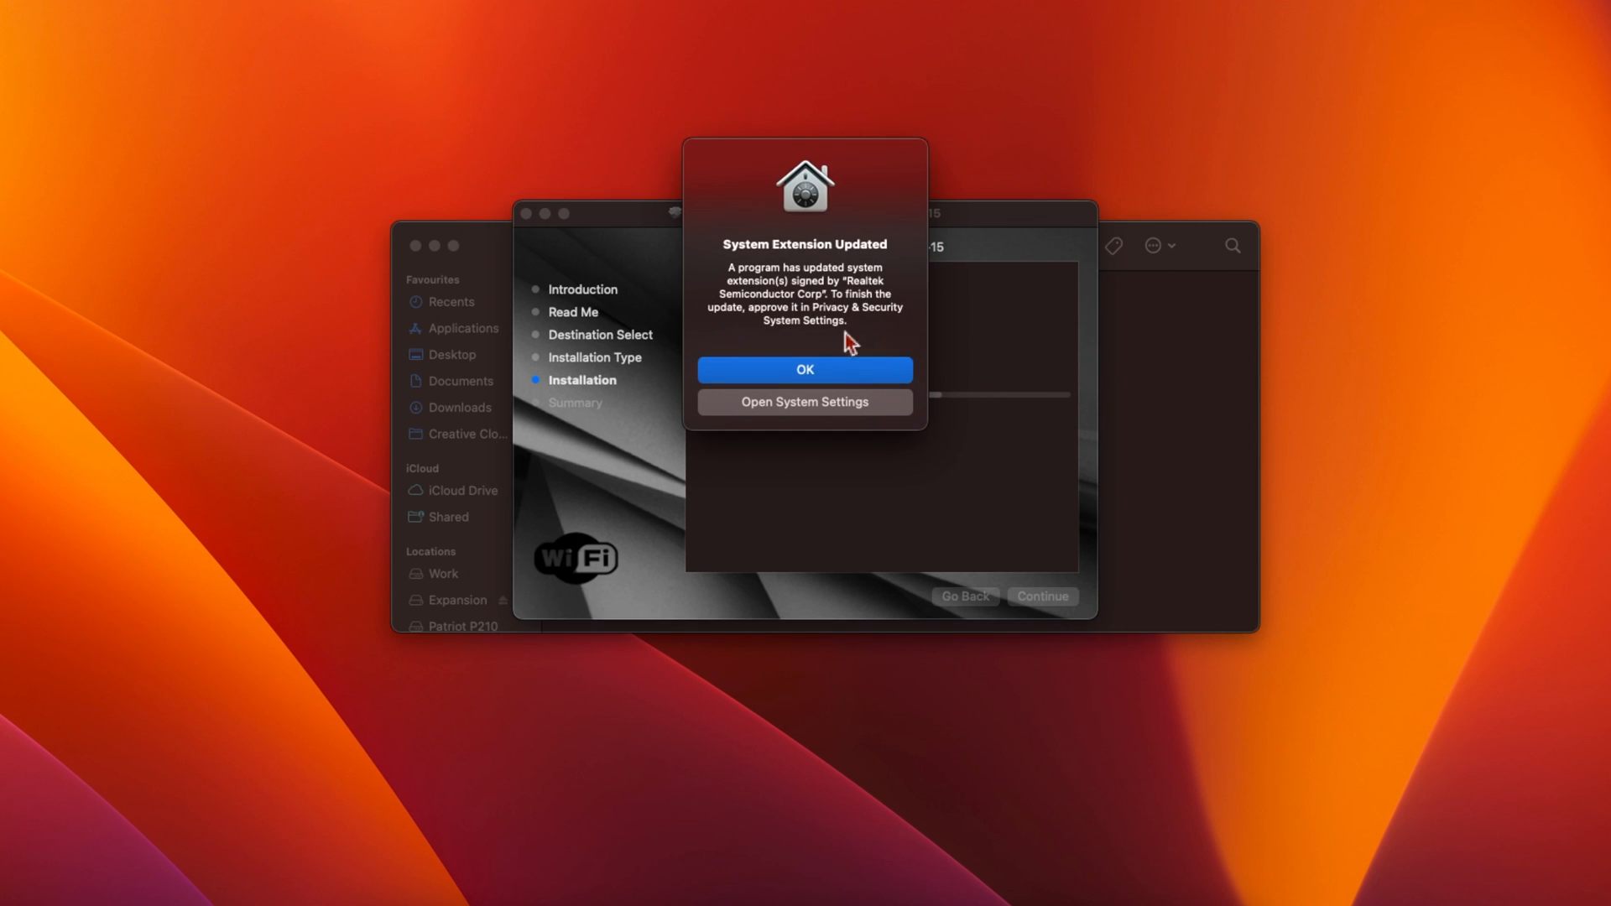
mouse_move(724, 316)
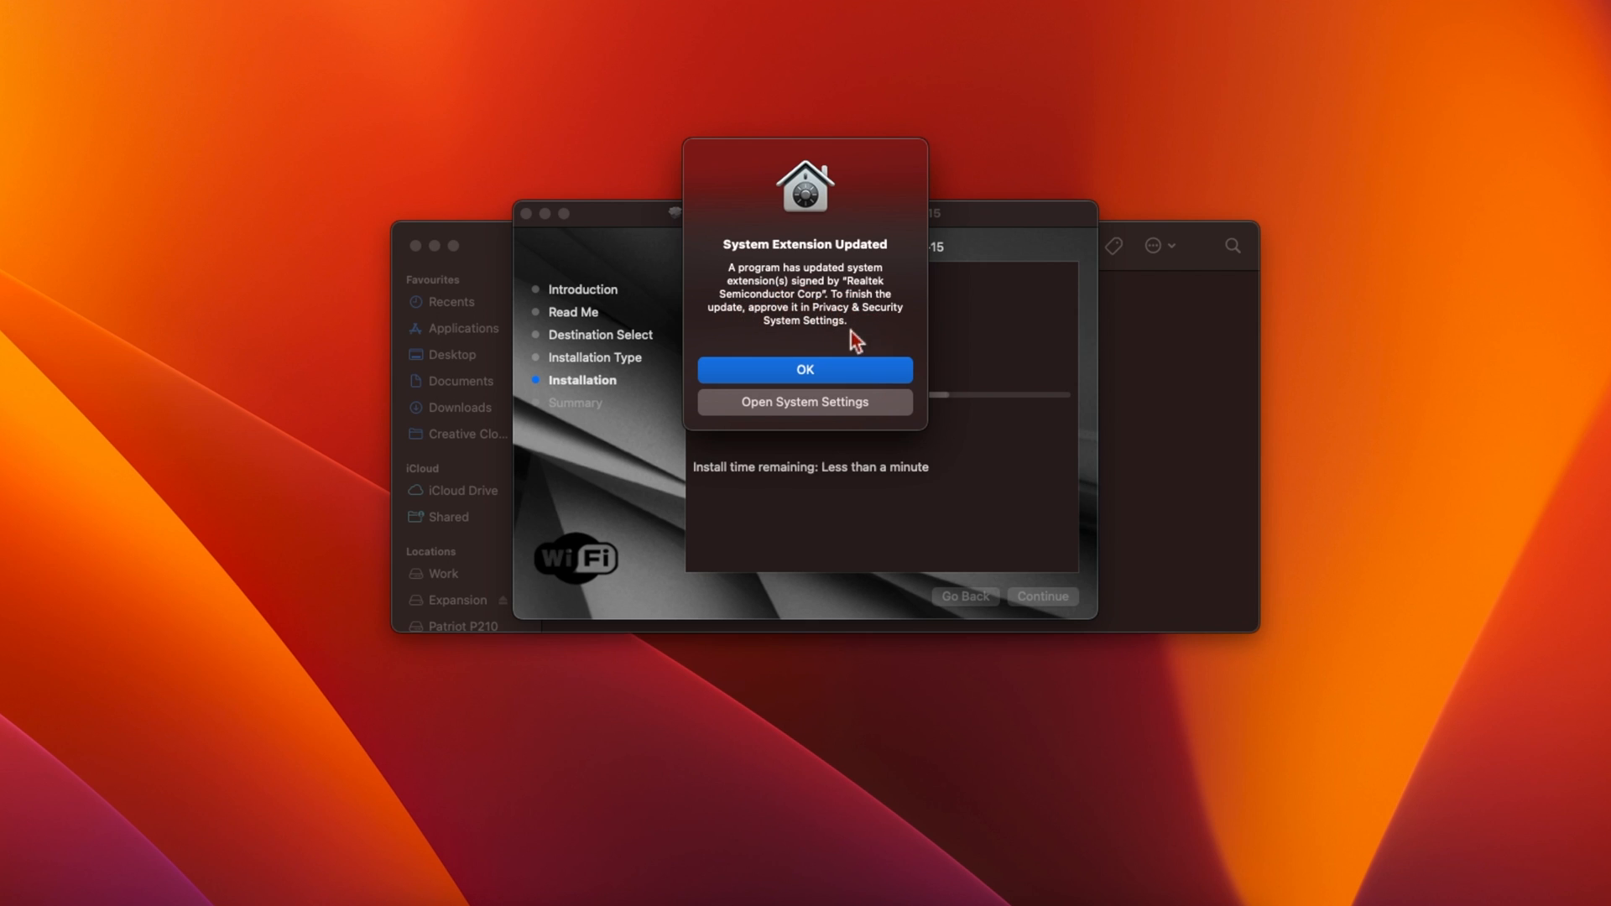
click(805, 370)
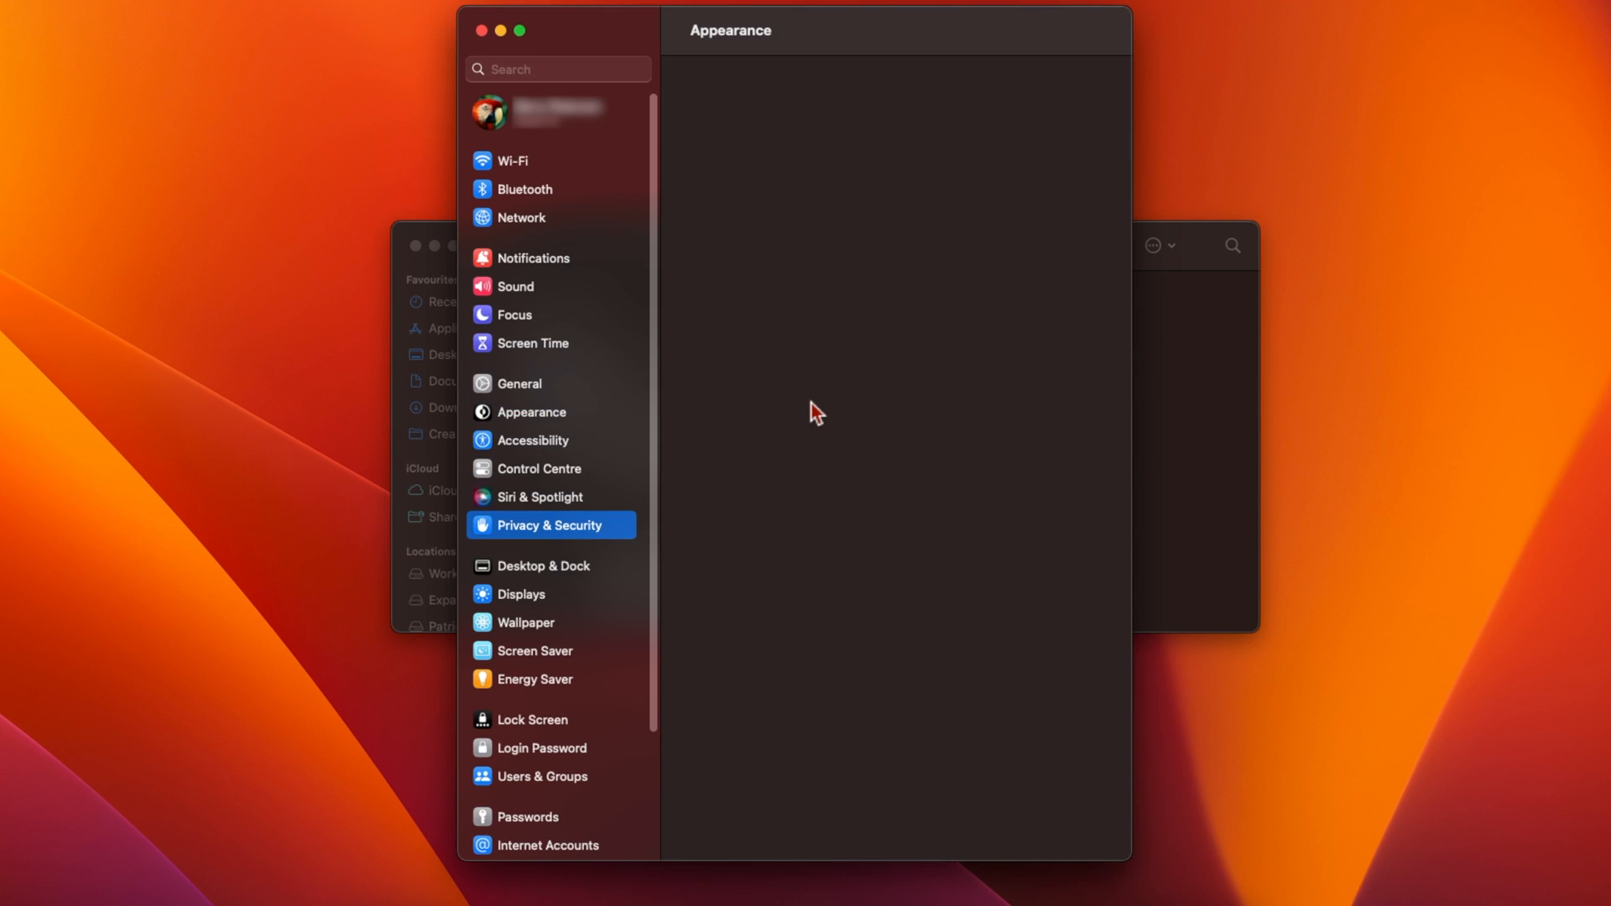
Step: Allow the Realtek Semiconductor Corp software in Privacy & Security and restart the Mac
click(550, 526)
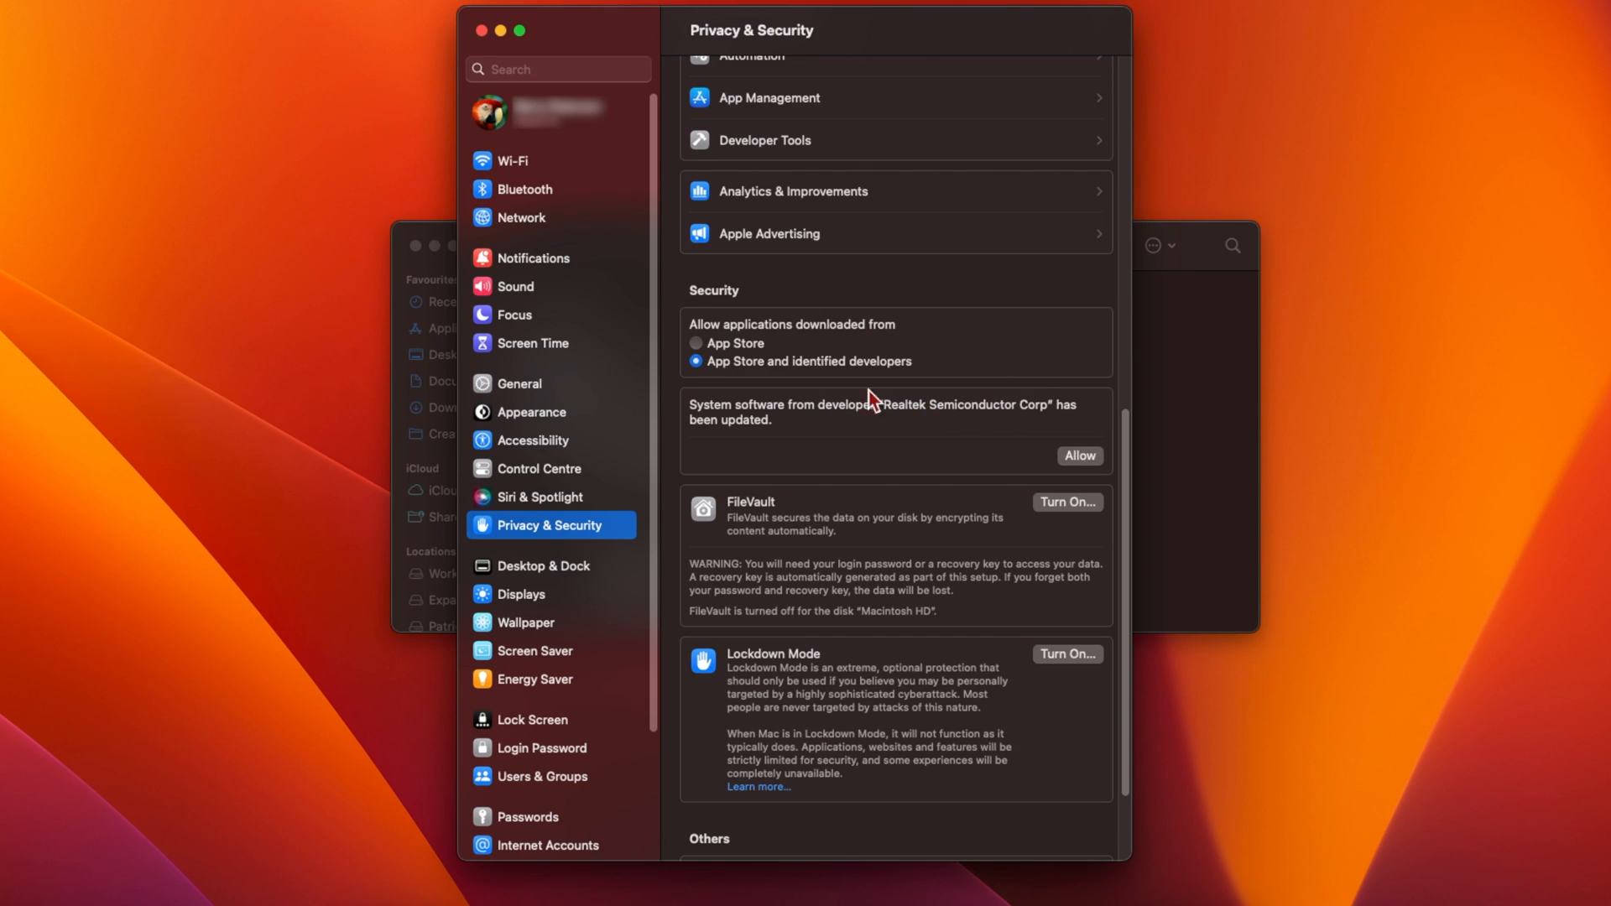
mouse_move(806, 424)
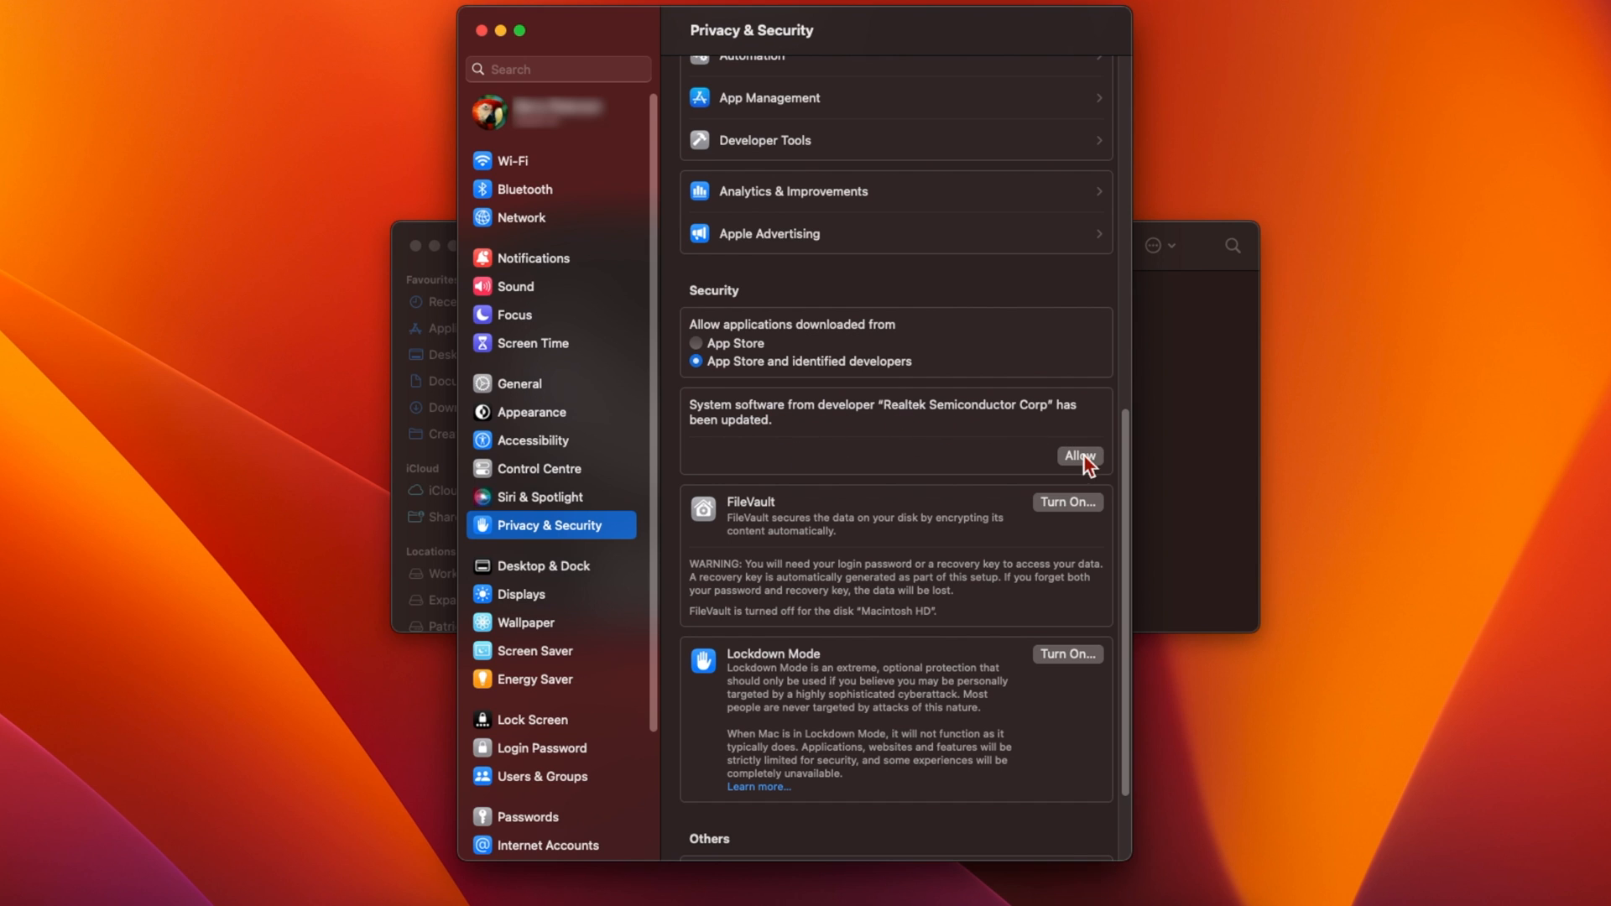
click(1079, 456)
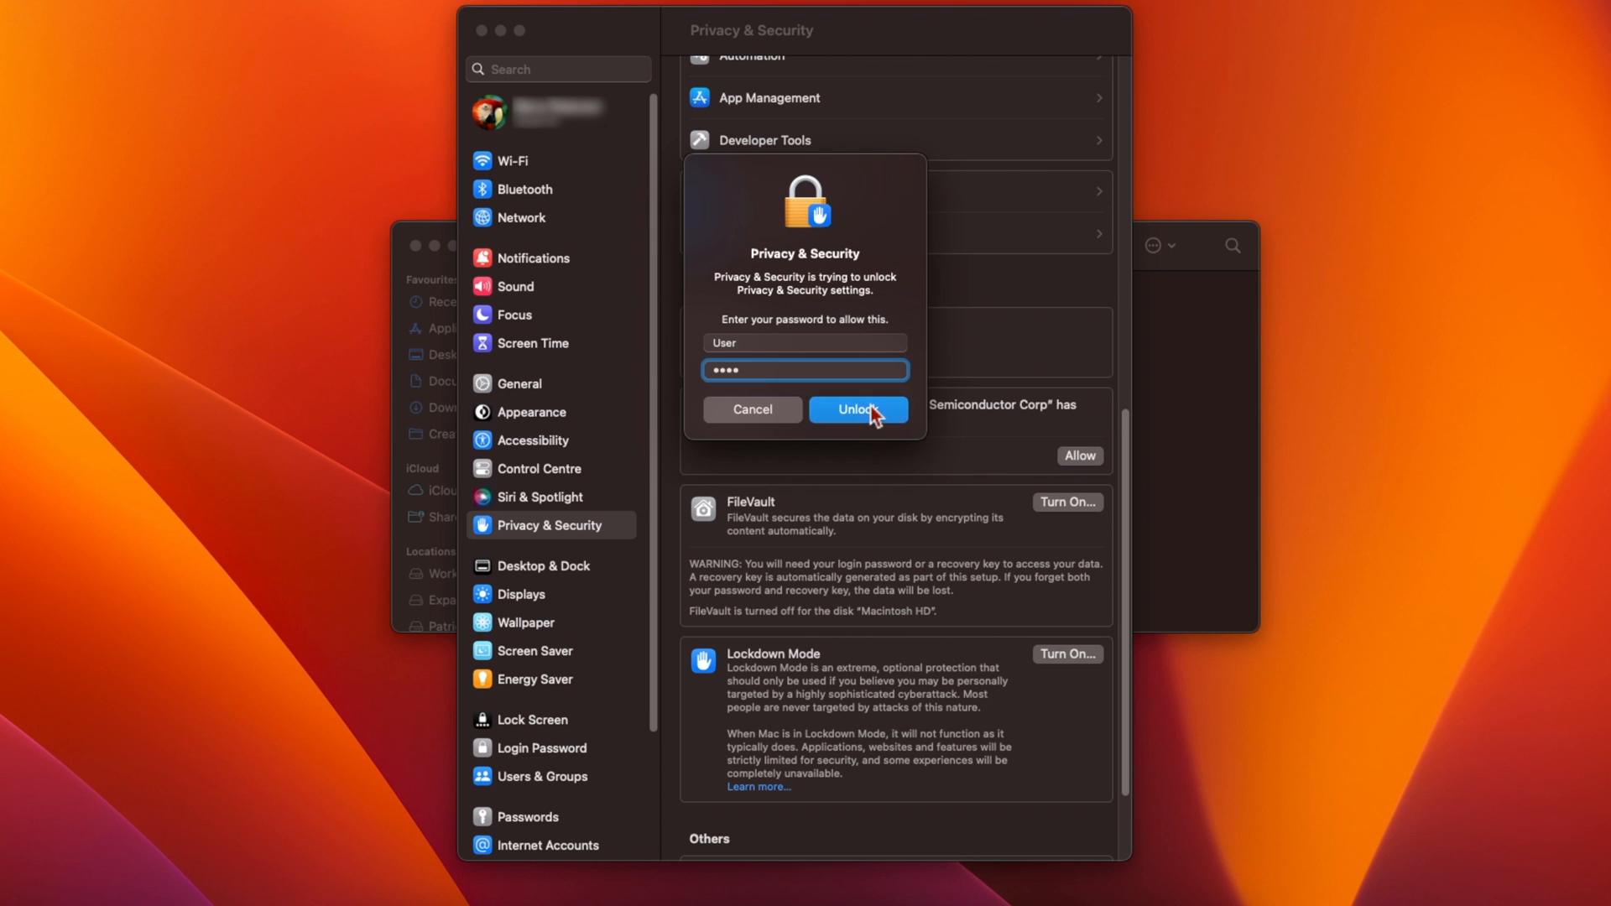
click(857, 408)
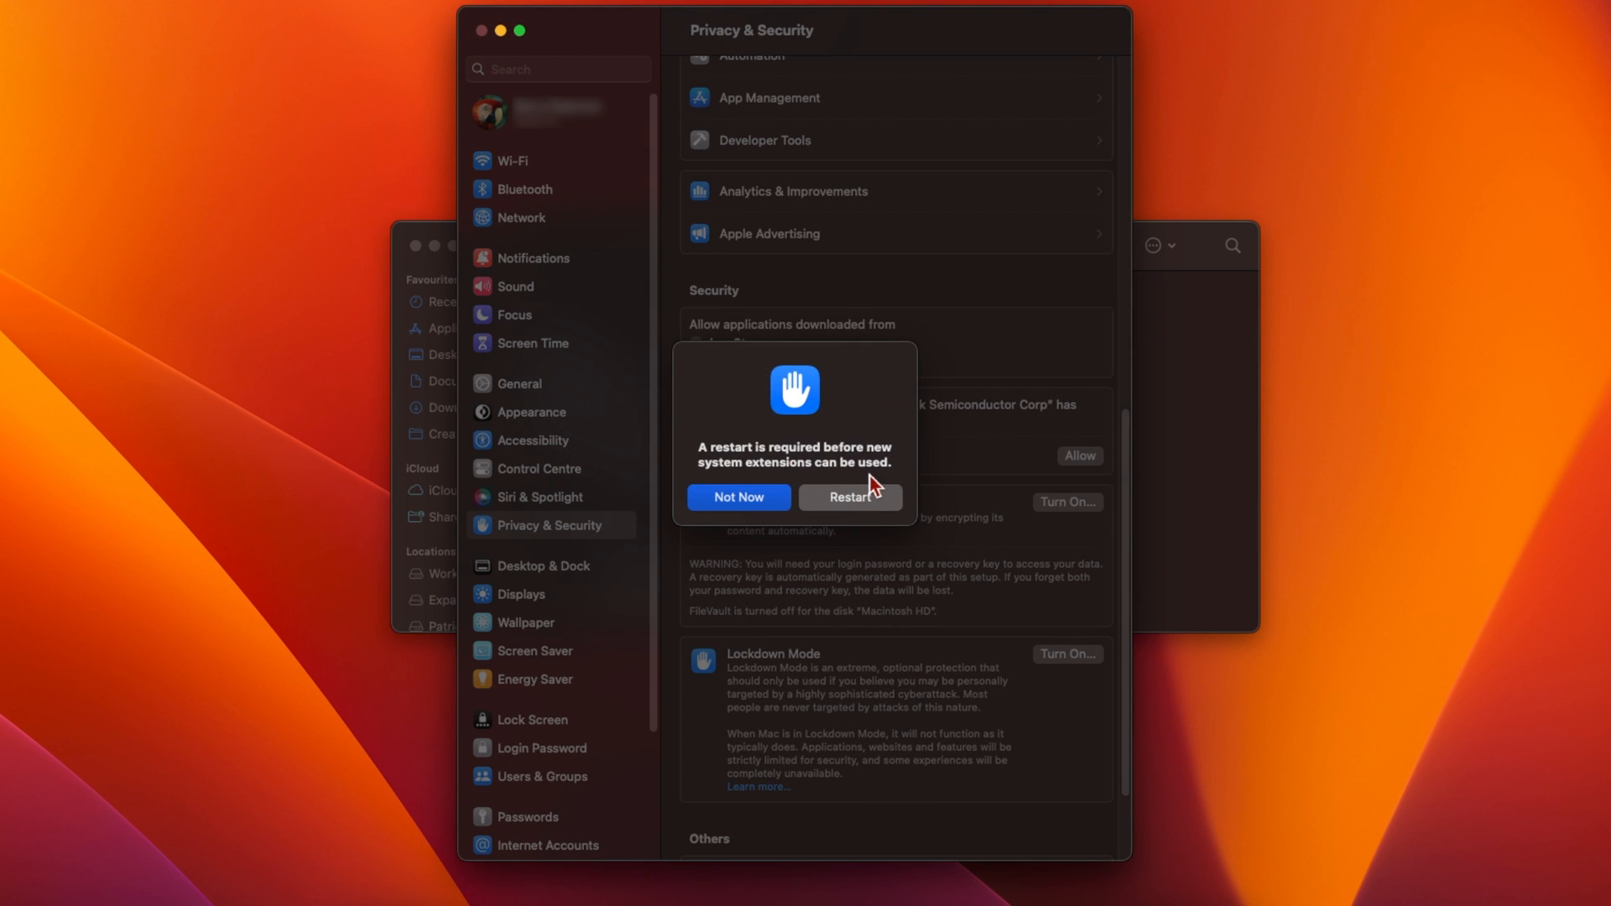
click(737, 496)
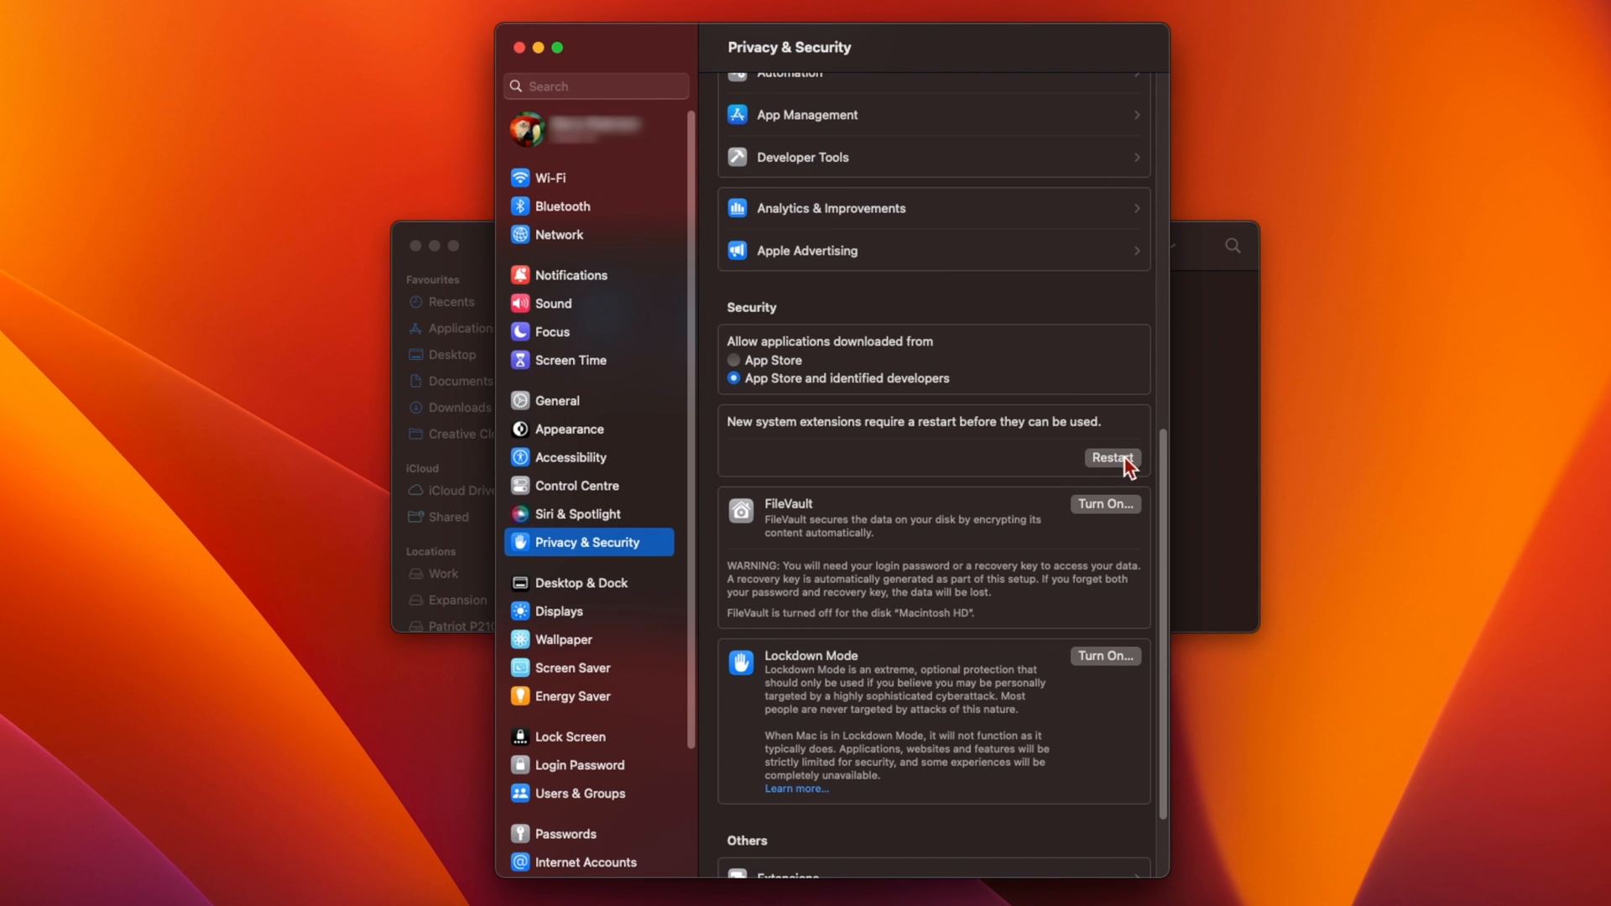
click(1112, 459)
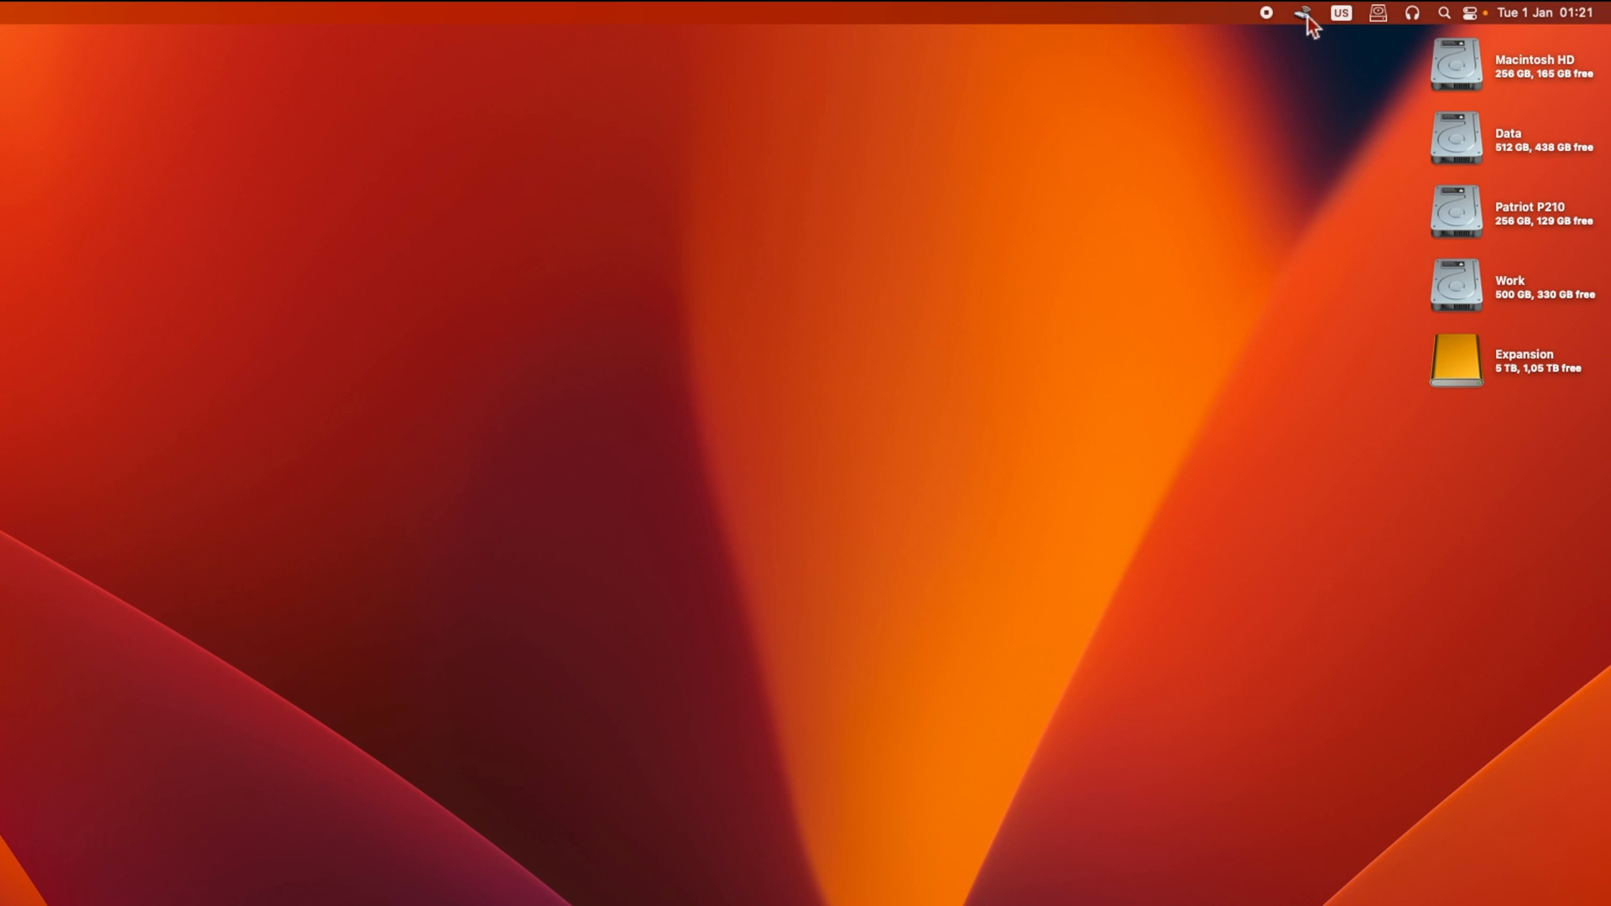
Step: Join your WPA2 Wi-Fi network from the adapter's menu bar icon with its password
click(1303, 12)
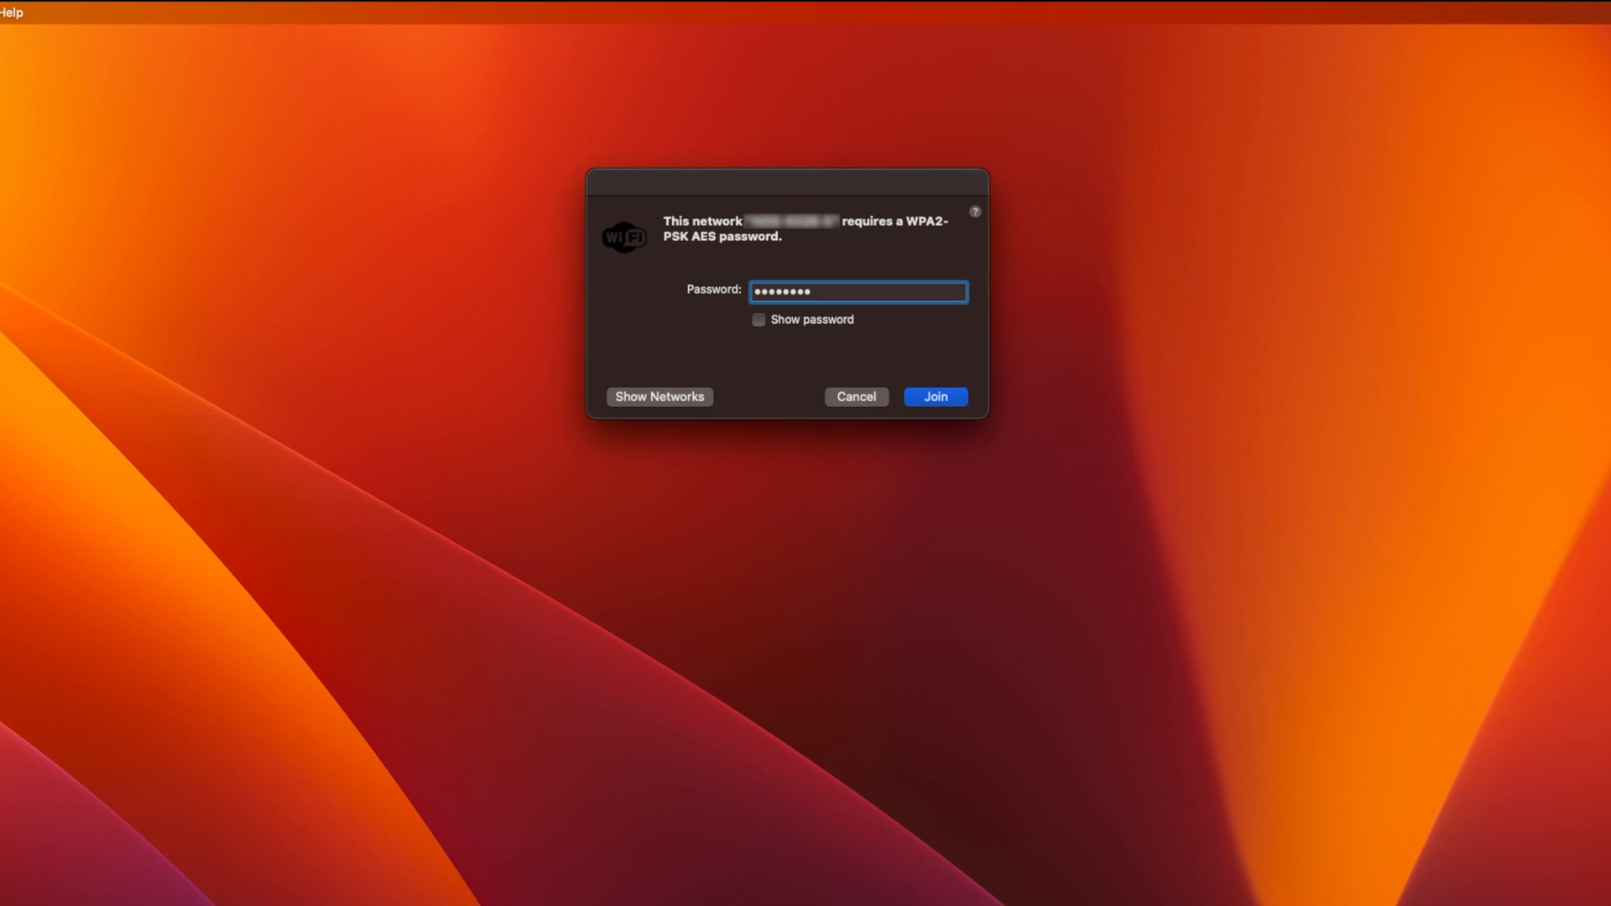
click(933, 397)
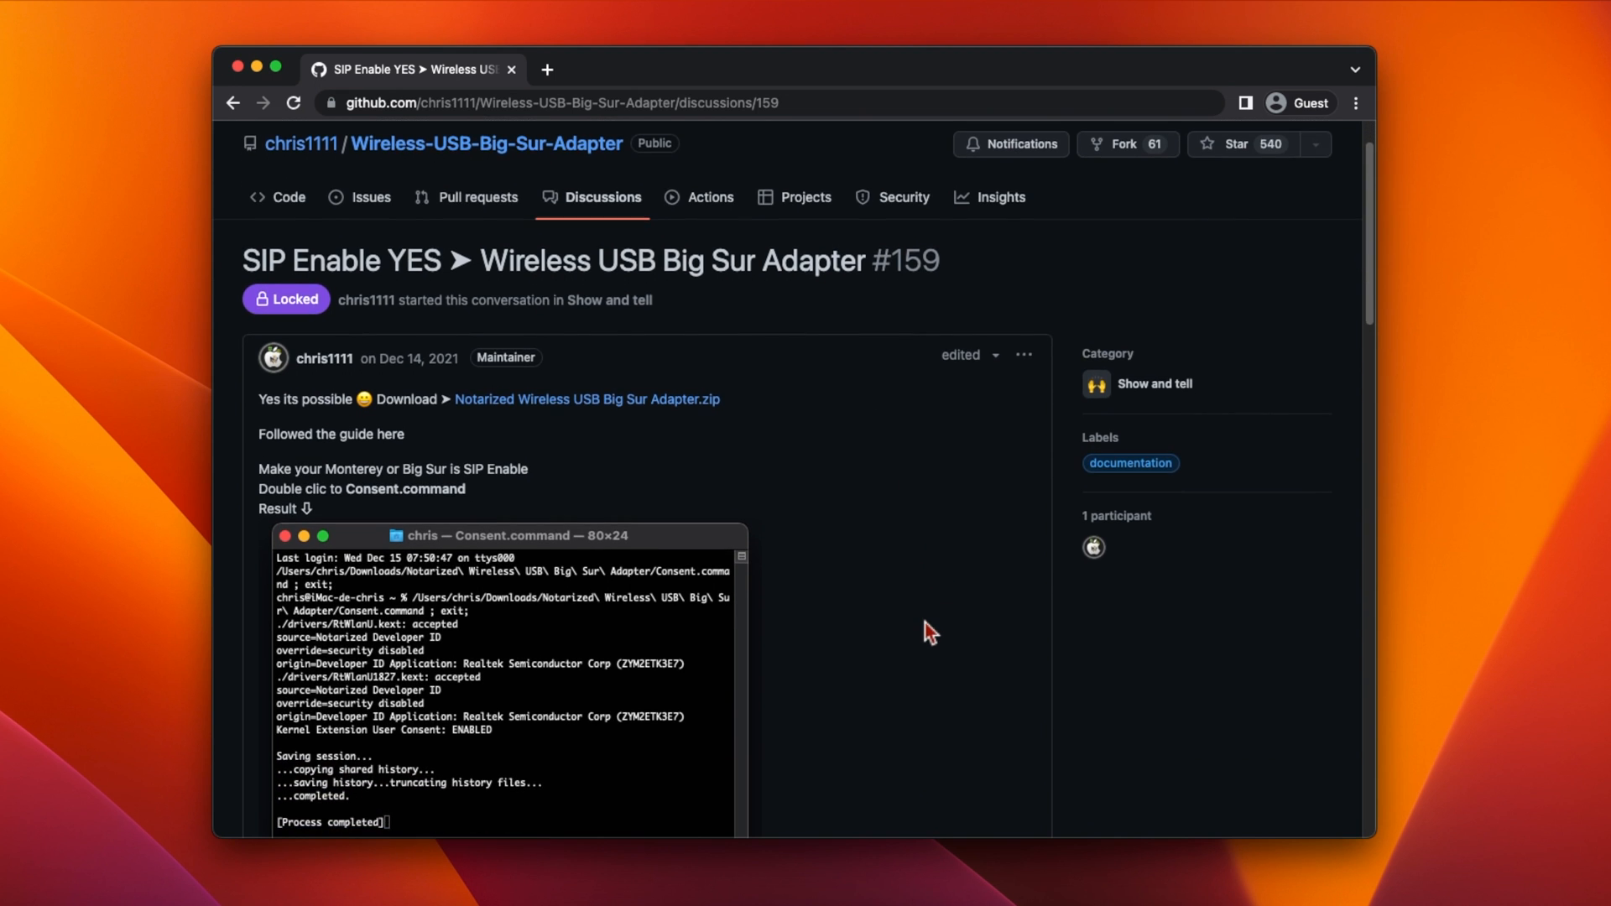
scroll(down, 3)
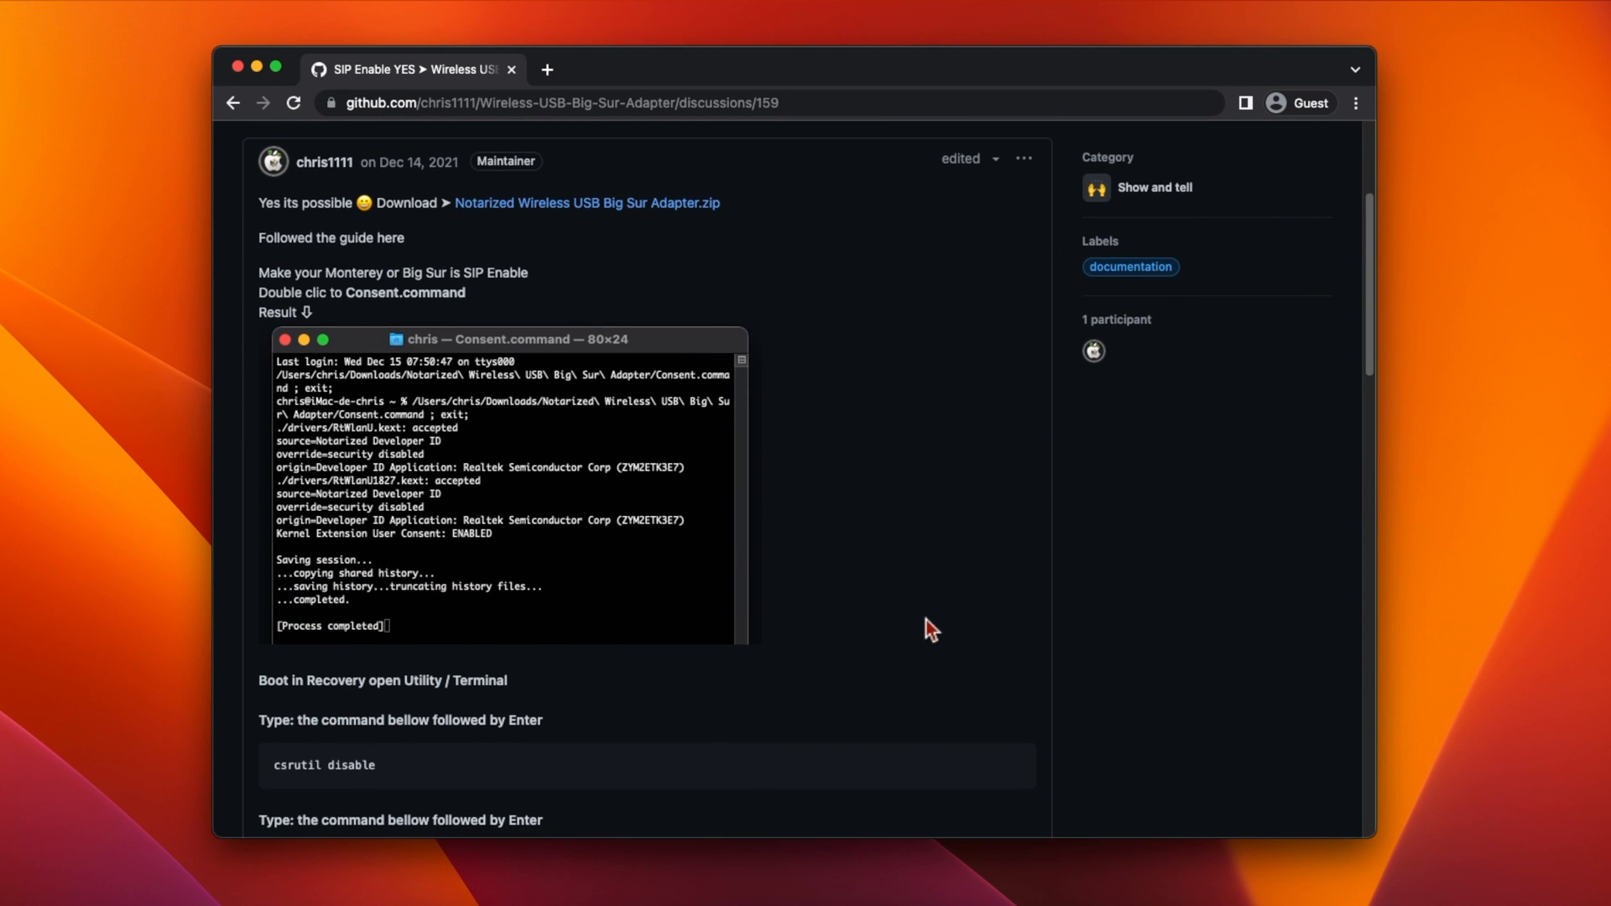
mouse_move(654, 210)
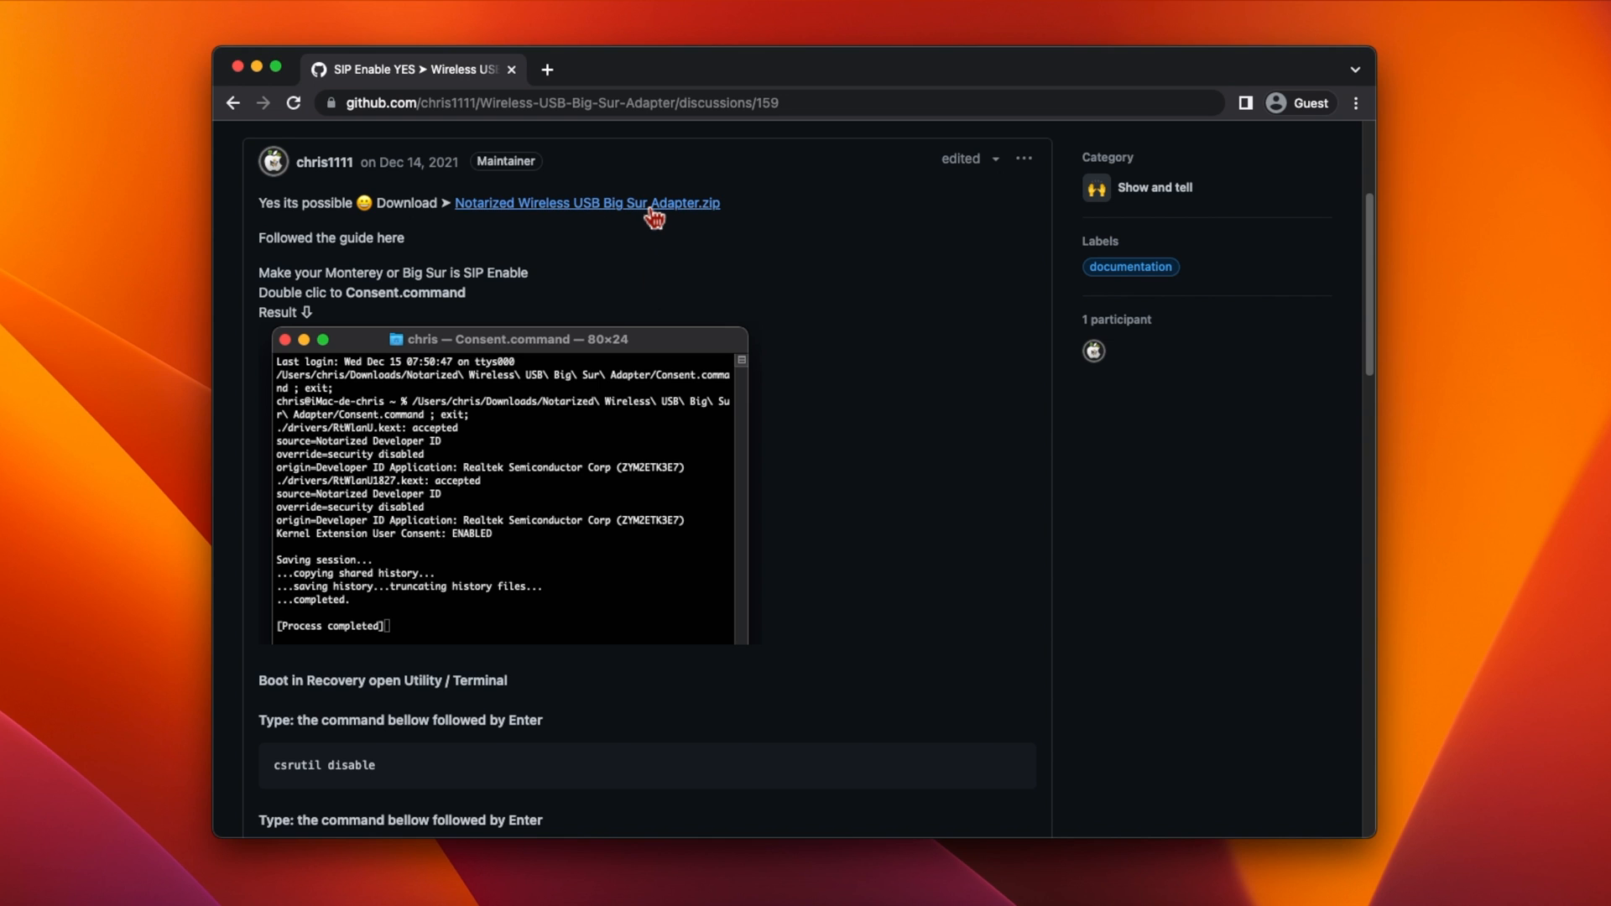
scroll(down, 3)
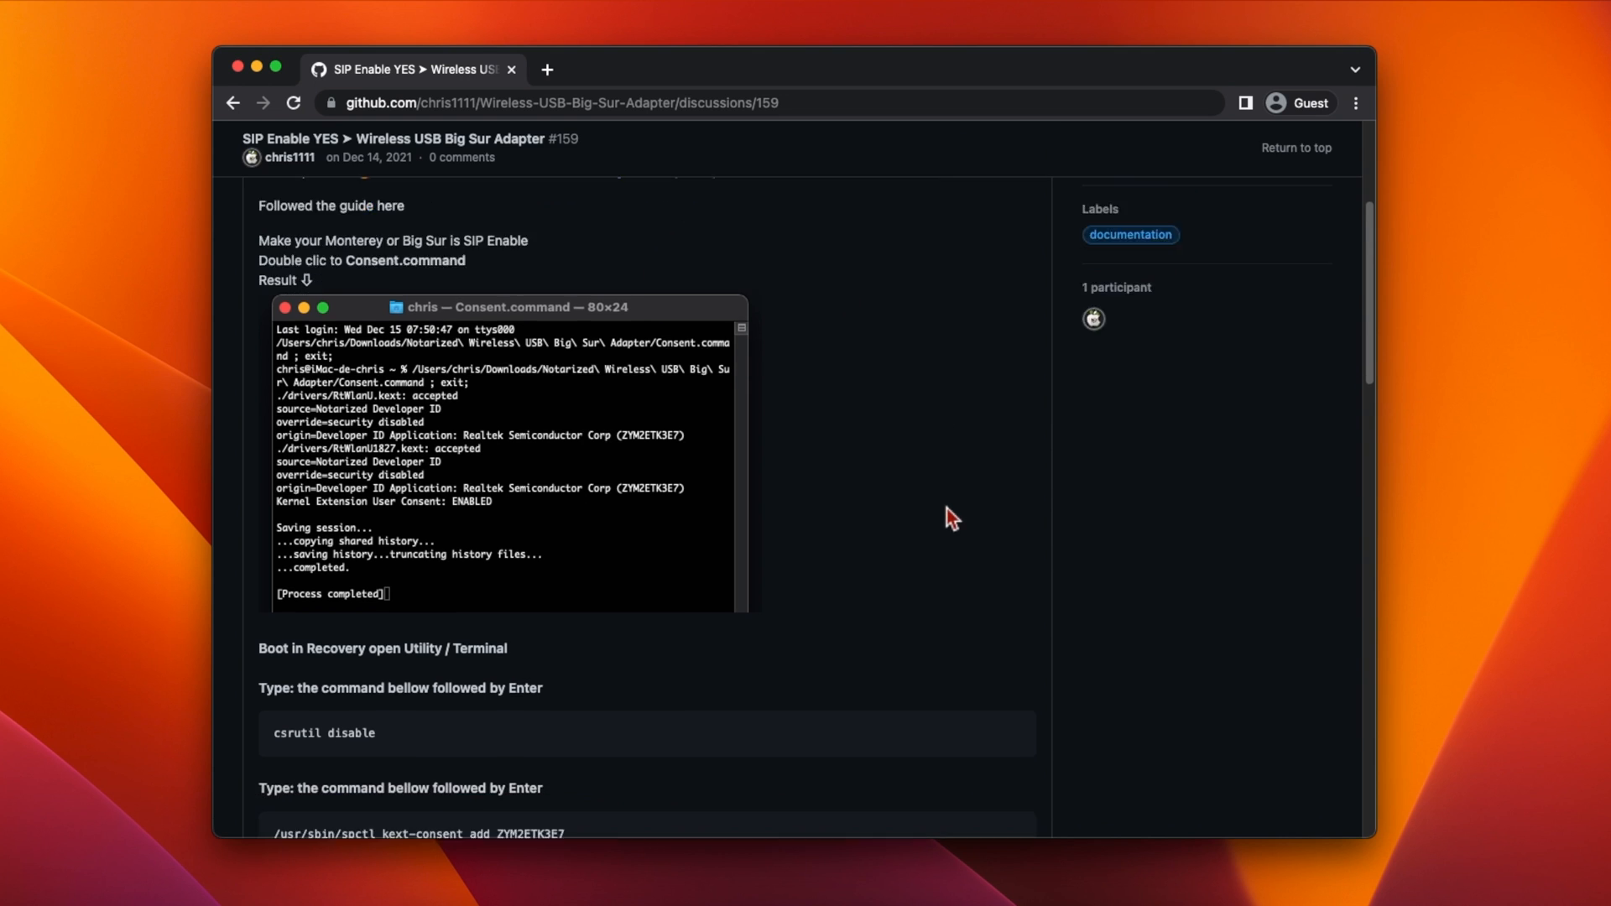
scroll(down, 3)
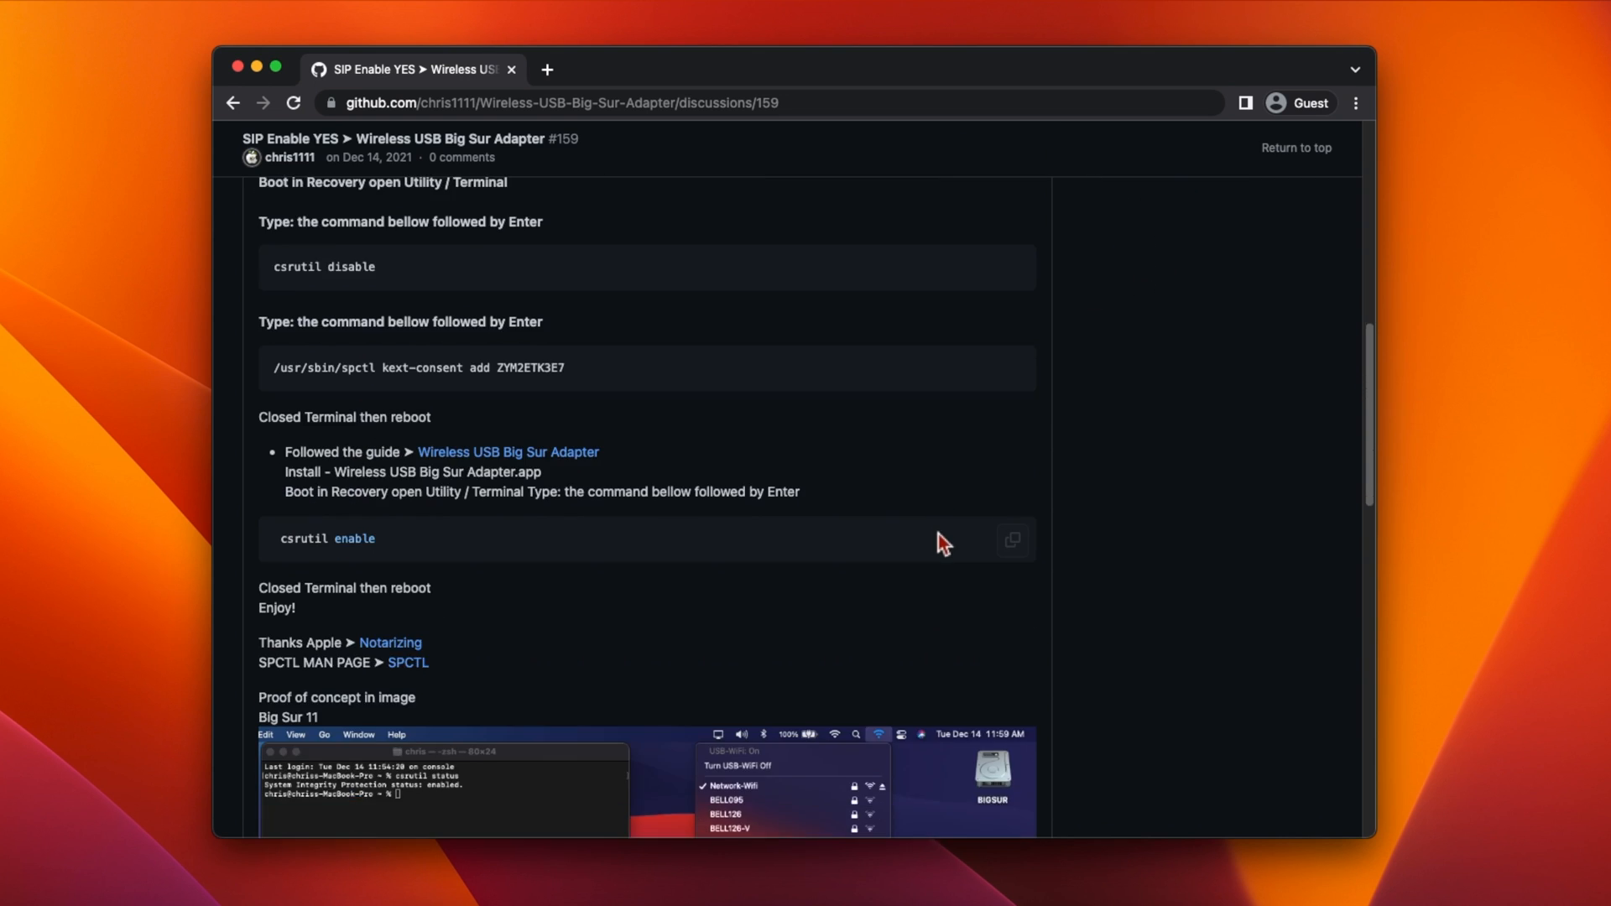